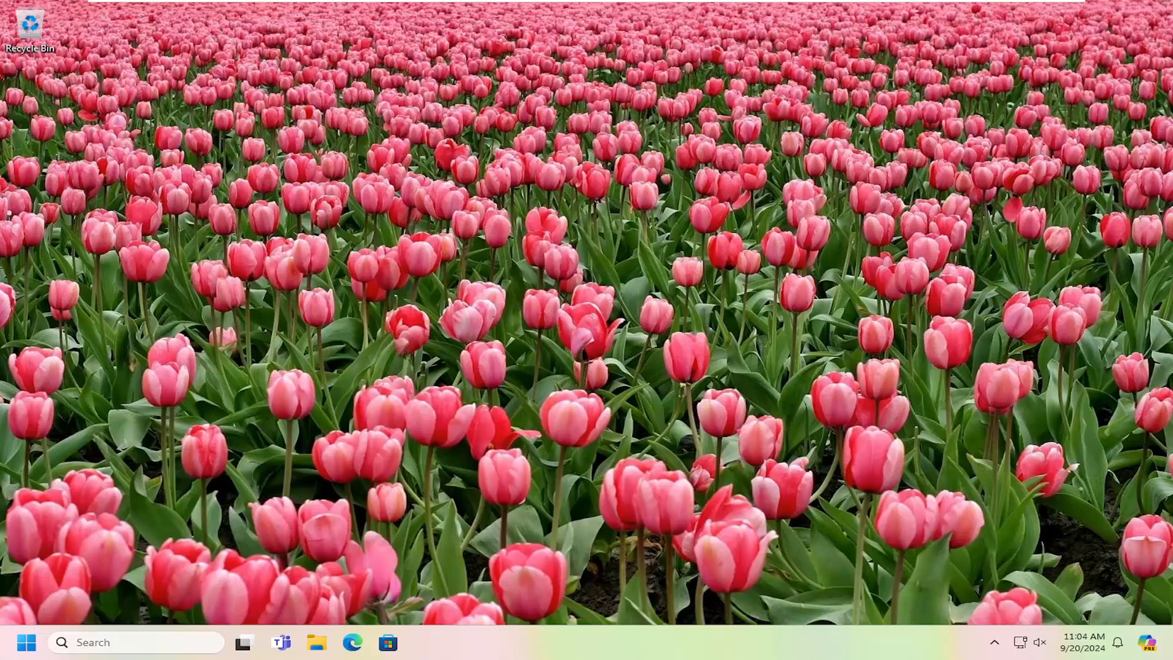
mouse_move(769, 576)
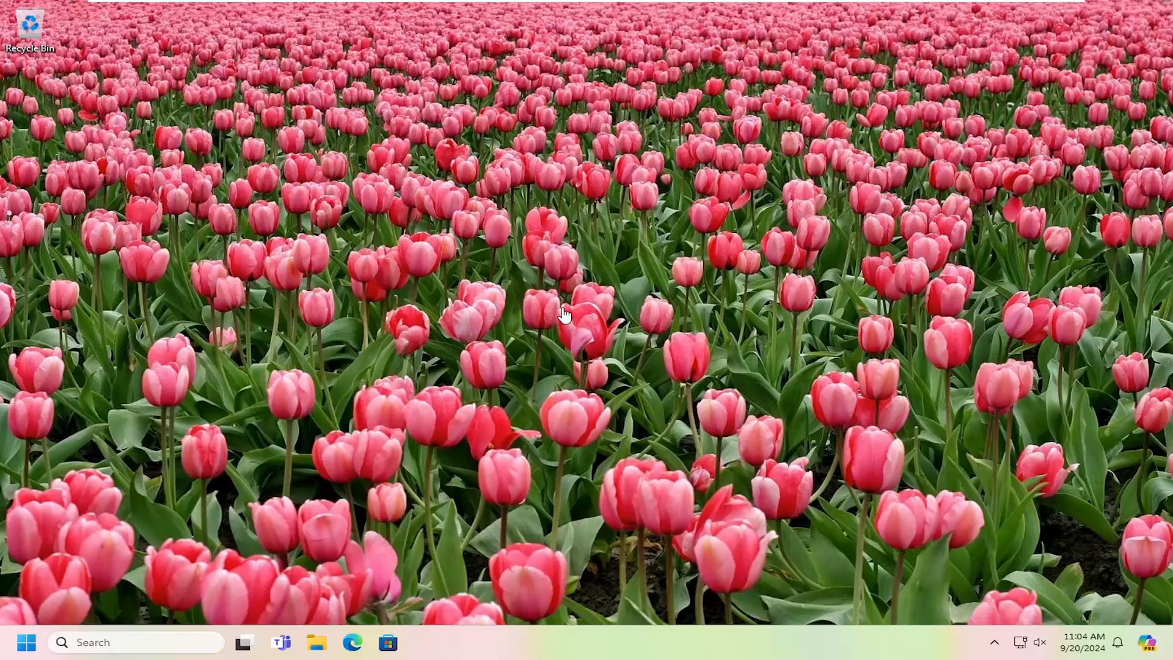
mouse_move(580, 330)
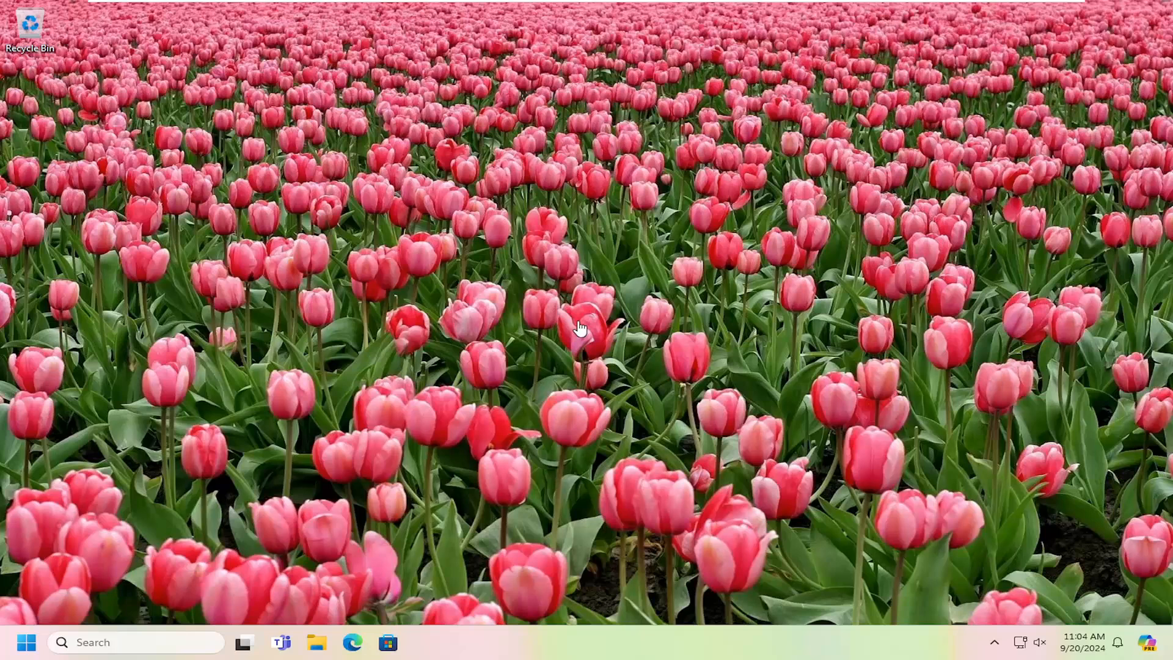
mouse_move(580, 330)
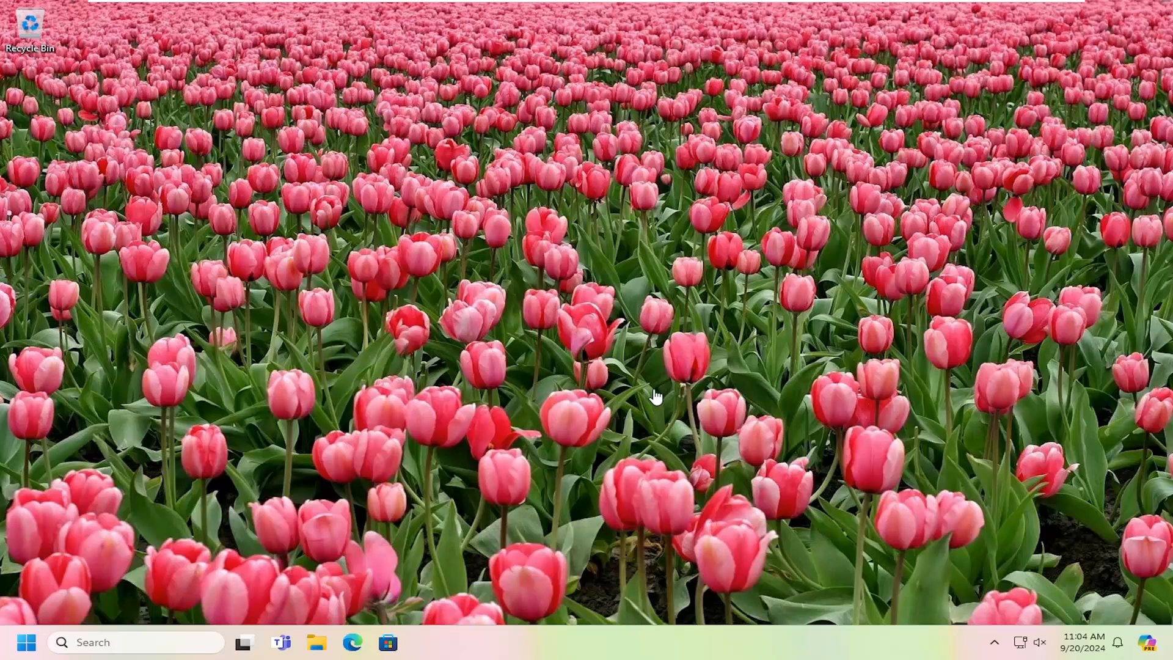
mouse_move(675, 416)
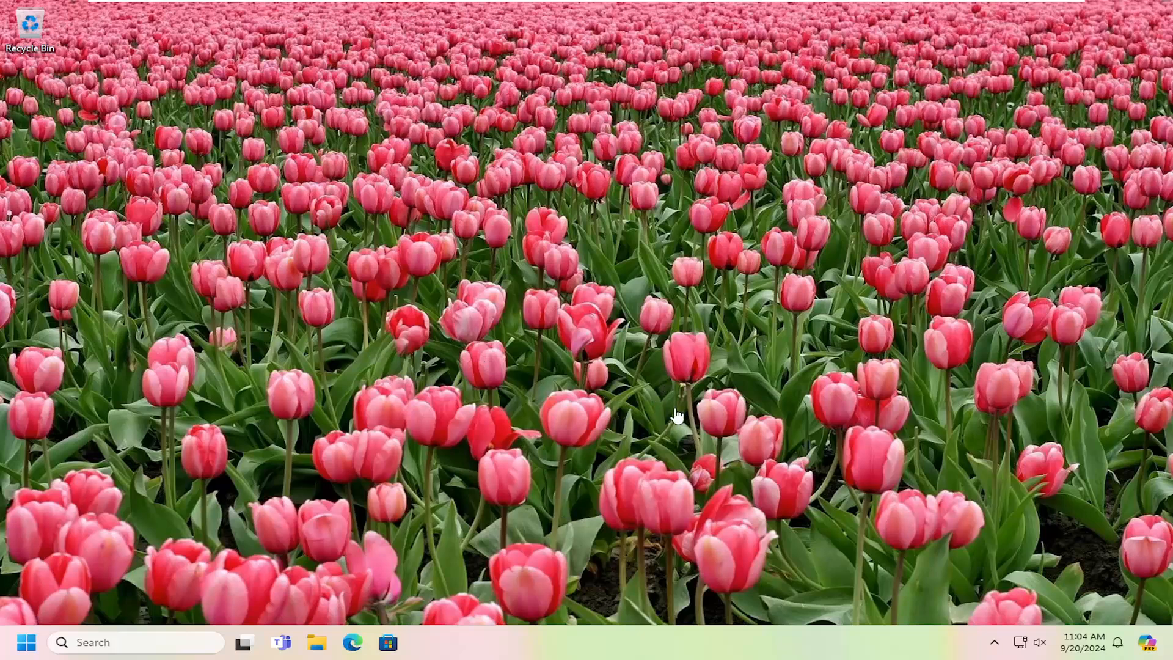
mouse_move(563, 345)
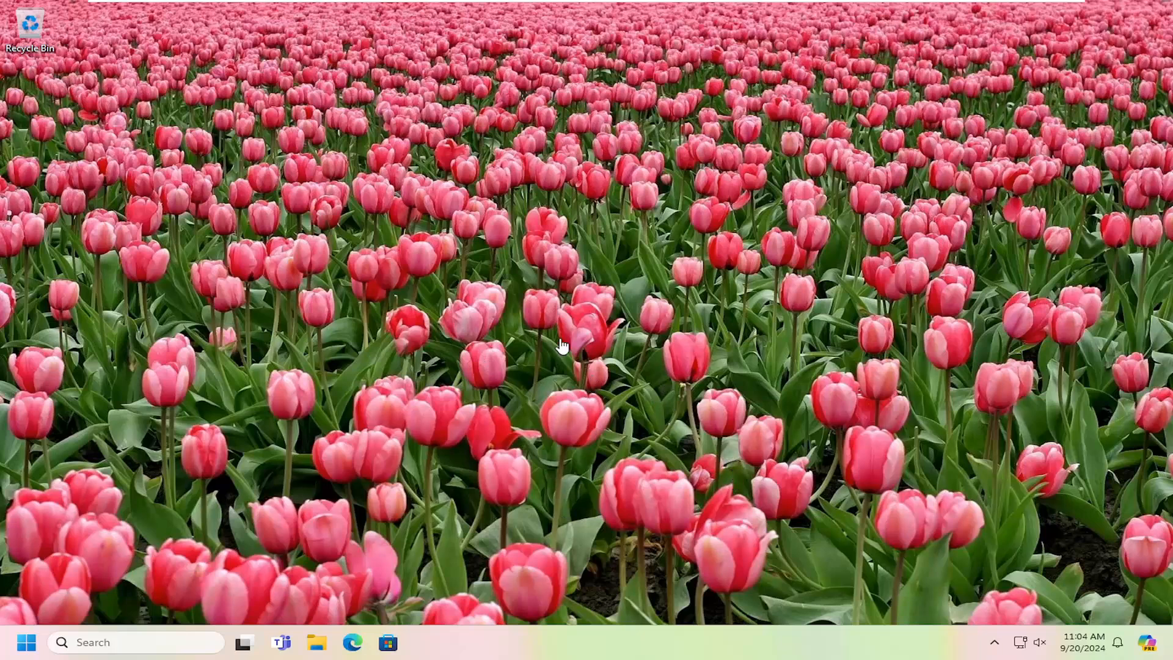
mouse_move(625, 388)
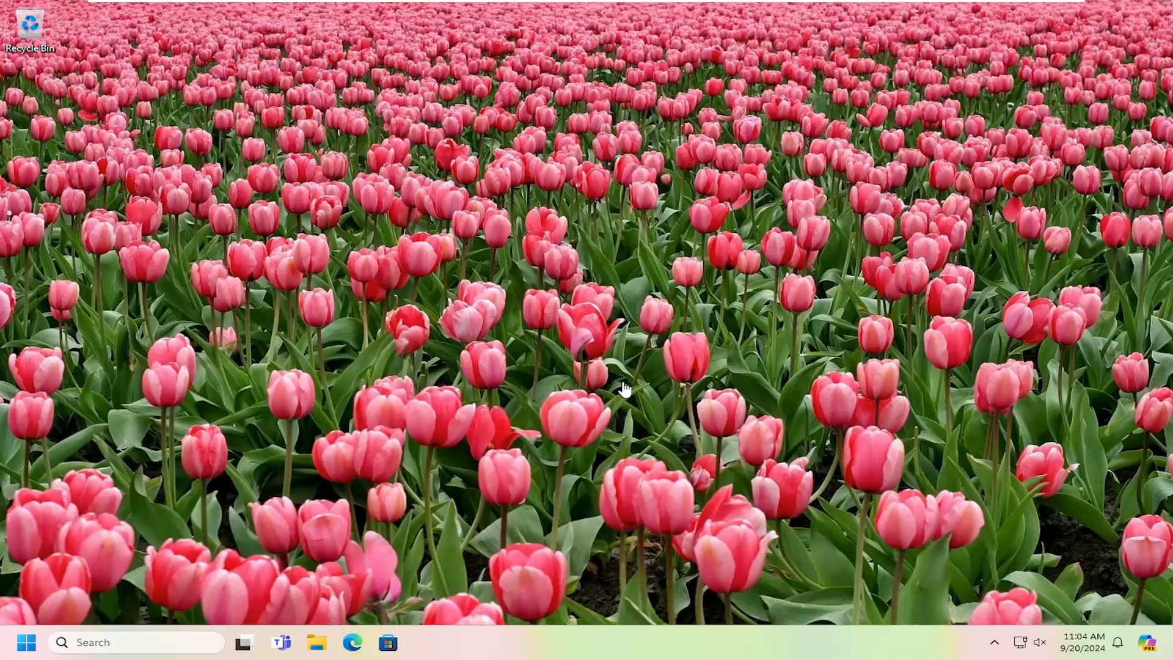
mouse_move(767, 419)
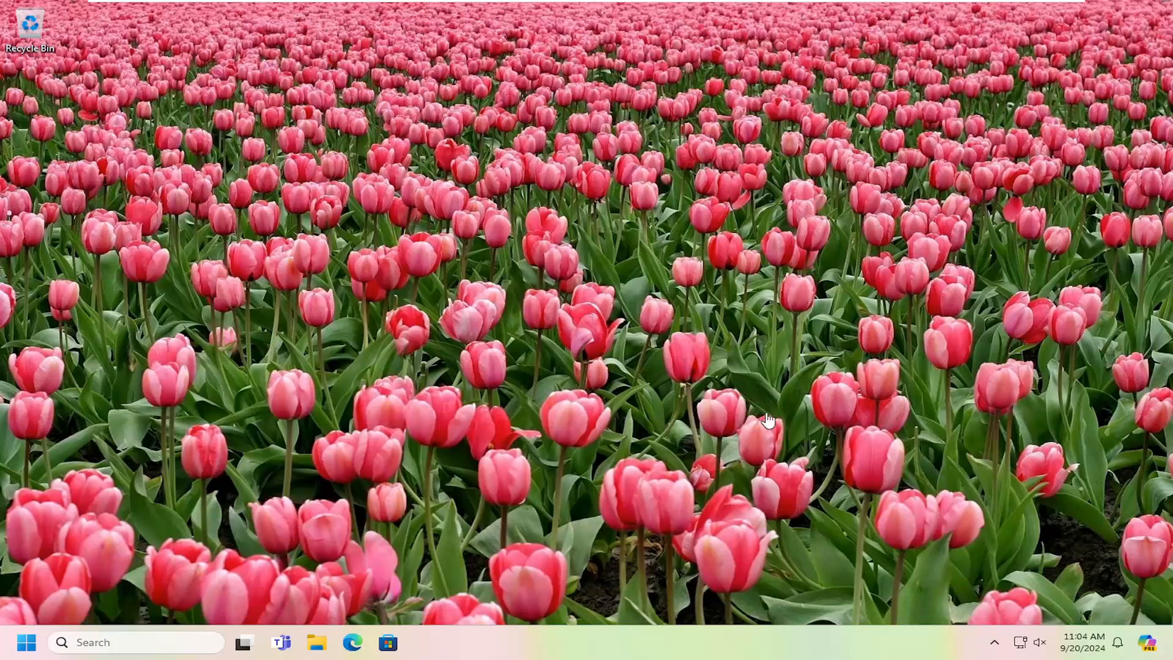
mouse_move(676, 270)
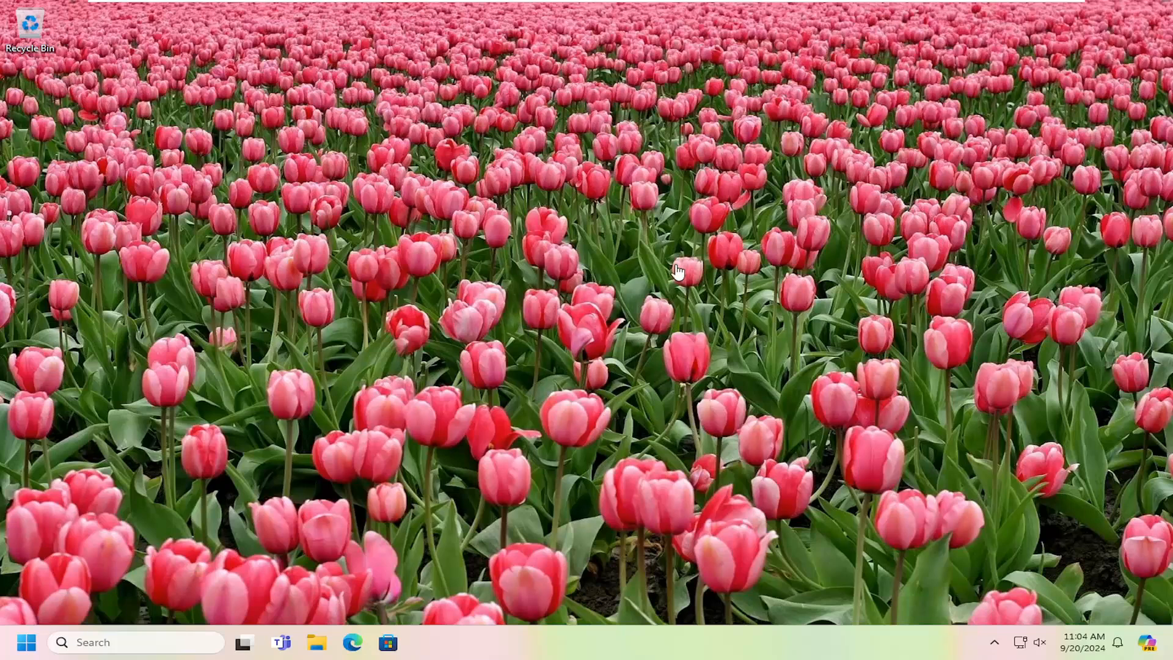
mouse_move(324, 353)
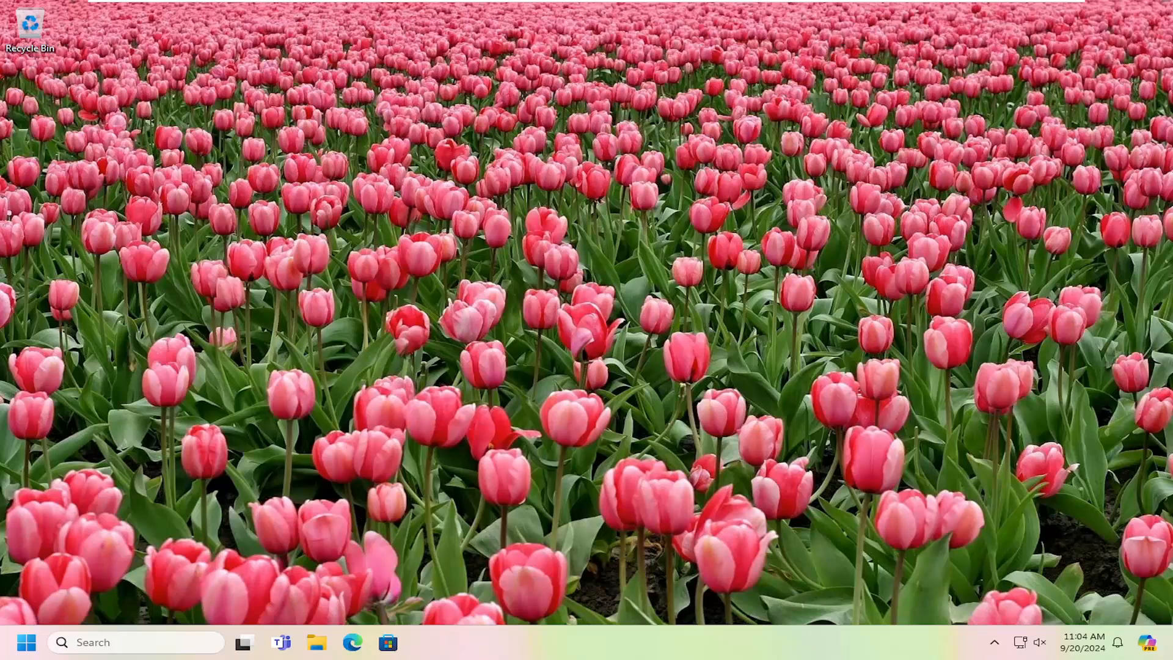
mouse_move(26, 582)
text(note)
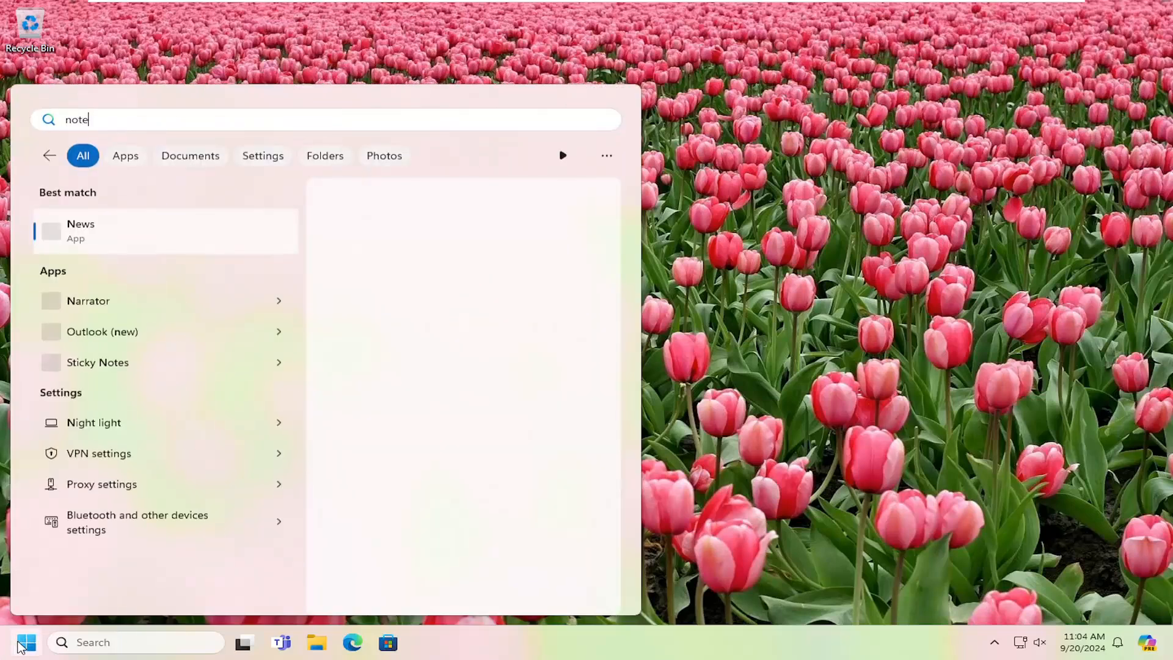
- Search Start for 'notepad' and launch the Notepad app
text(pad)
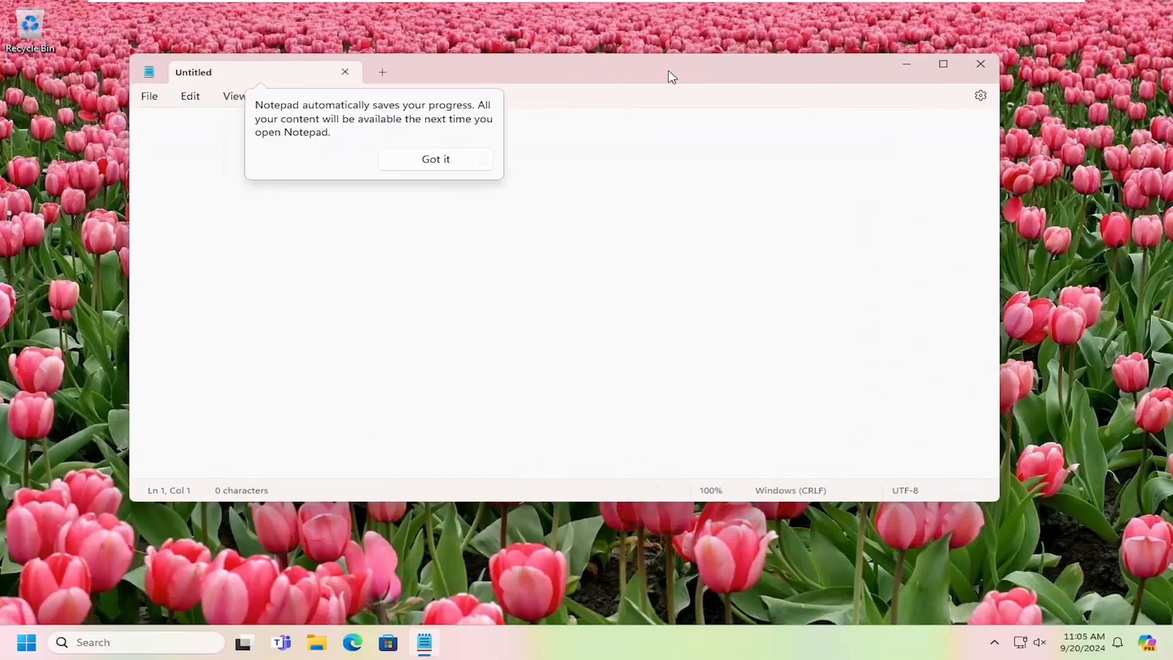
- Type the script line CreateObject("InternetExplorer.Application").Visible=true into the blank document
text(CreateObject("InternetExplorer.Application").Visible=true)
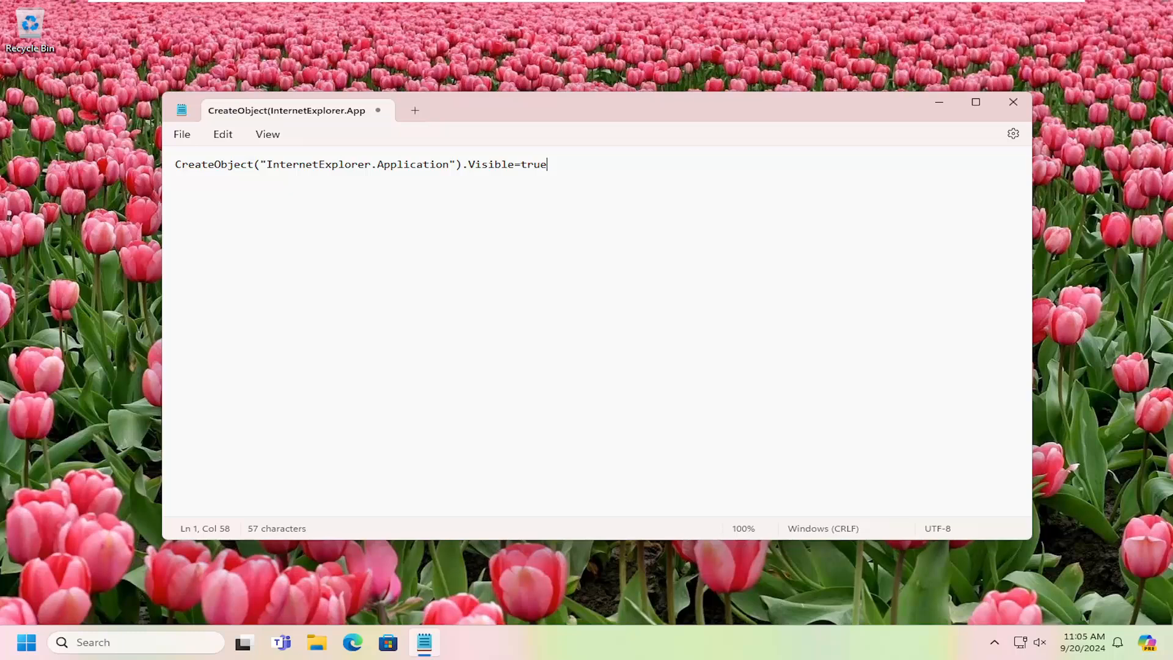
mouse_move(101, 191)
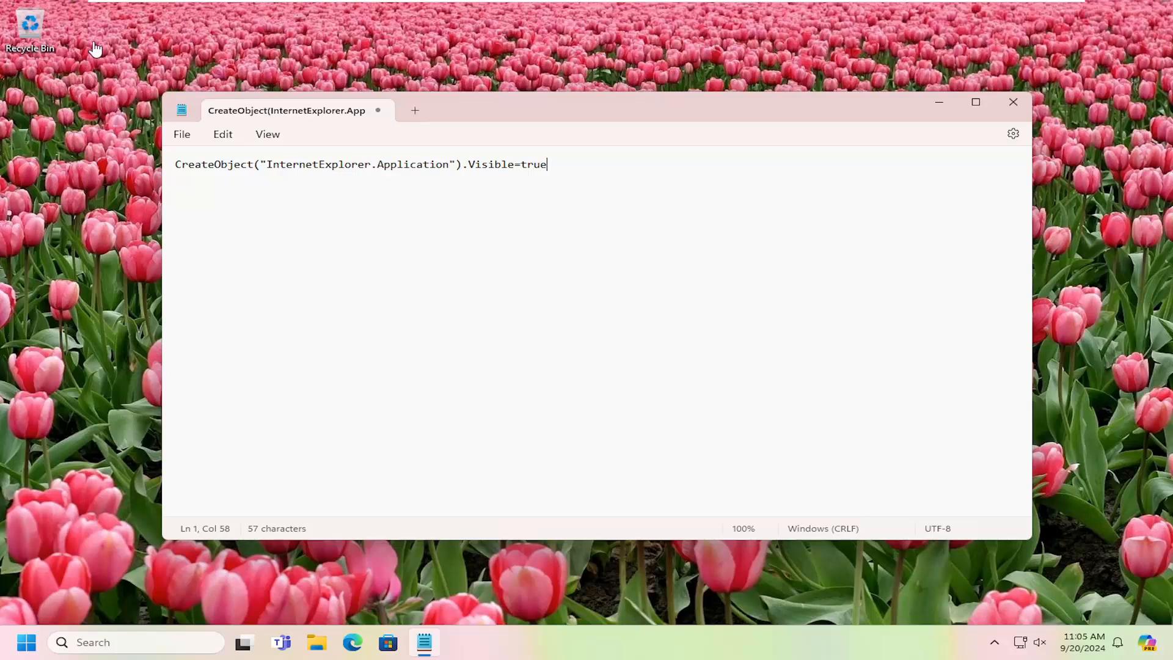
mouse_move(229, 259)
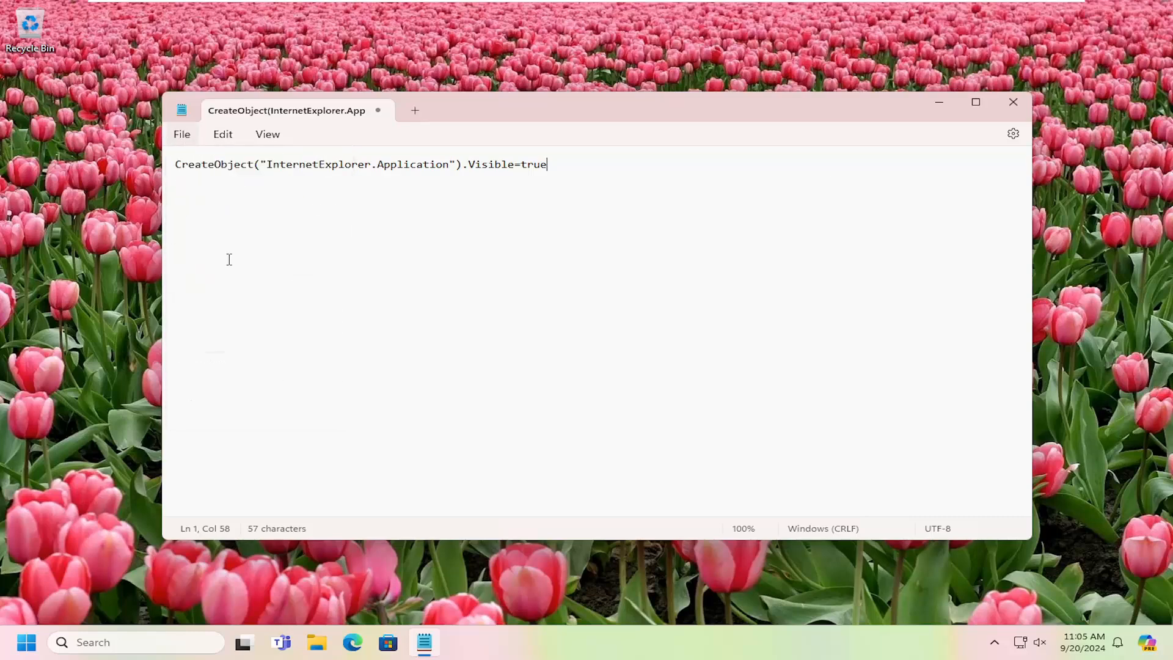
- Save the script in Documents as 'Internet Explorer.vbs'
key(ctrl+s)
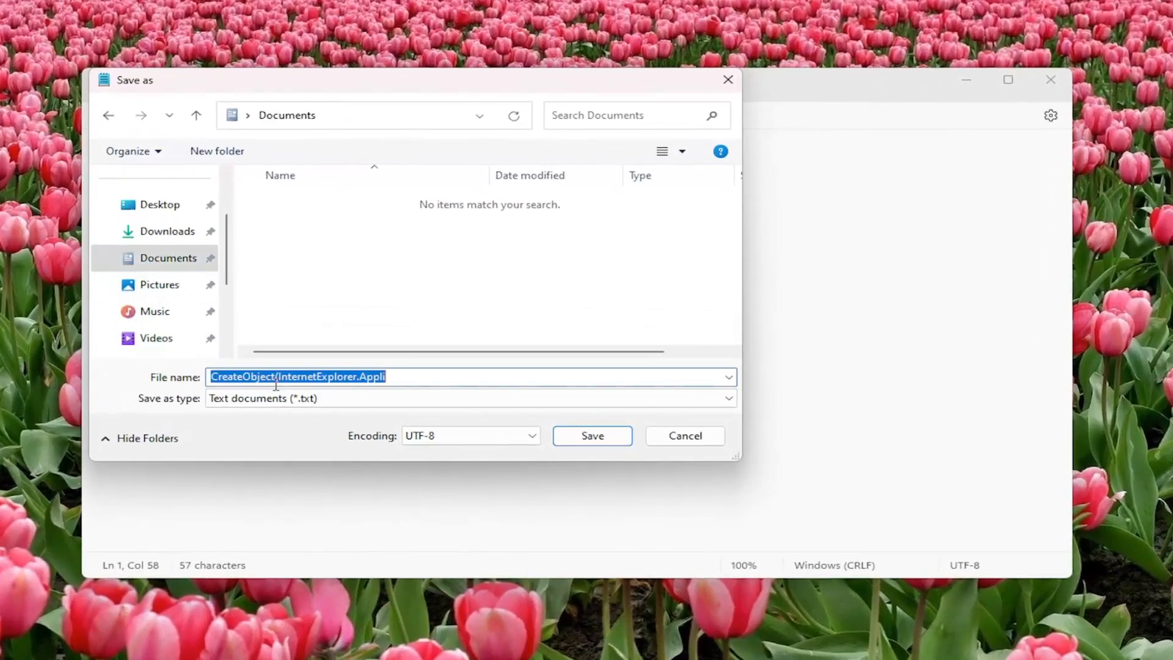
text(Inter)
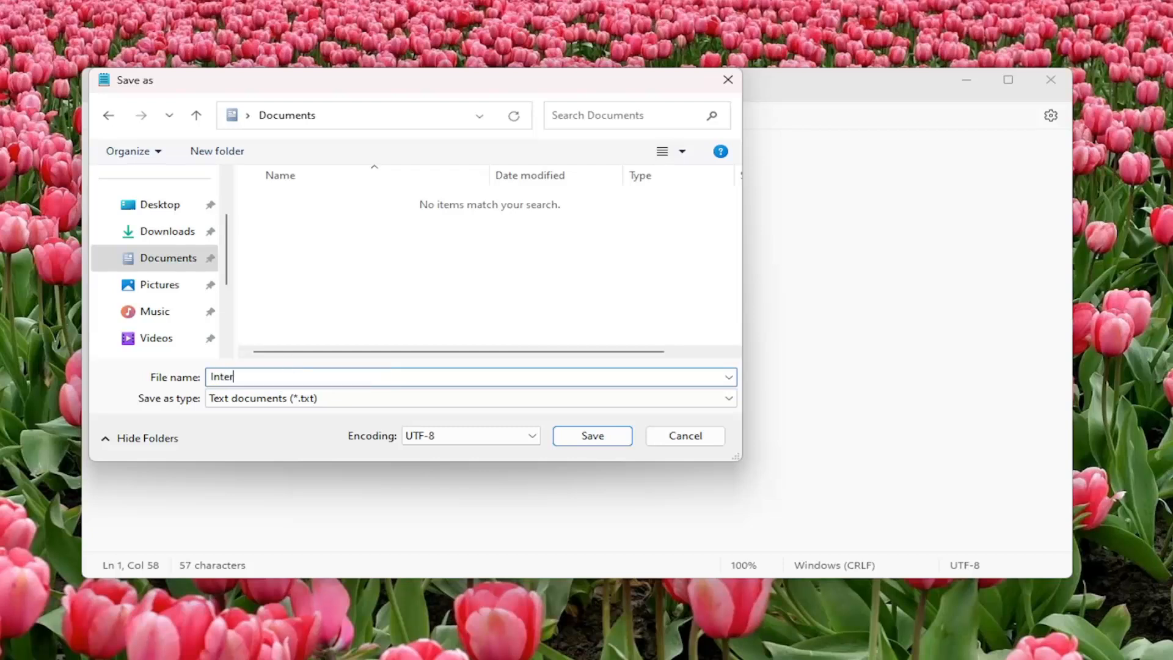
text(net Explore)
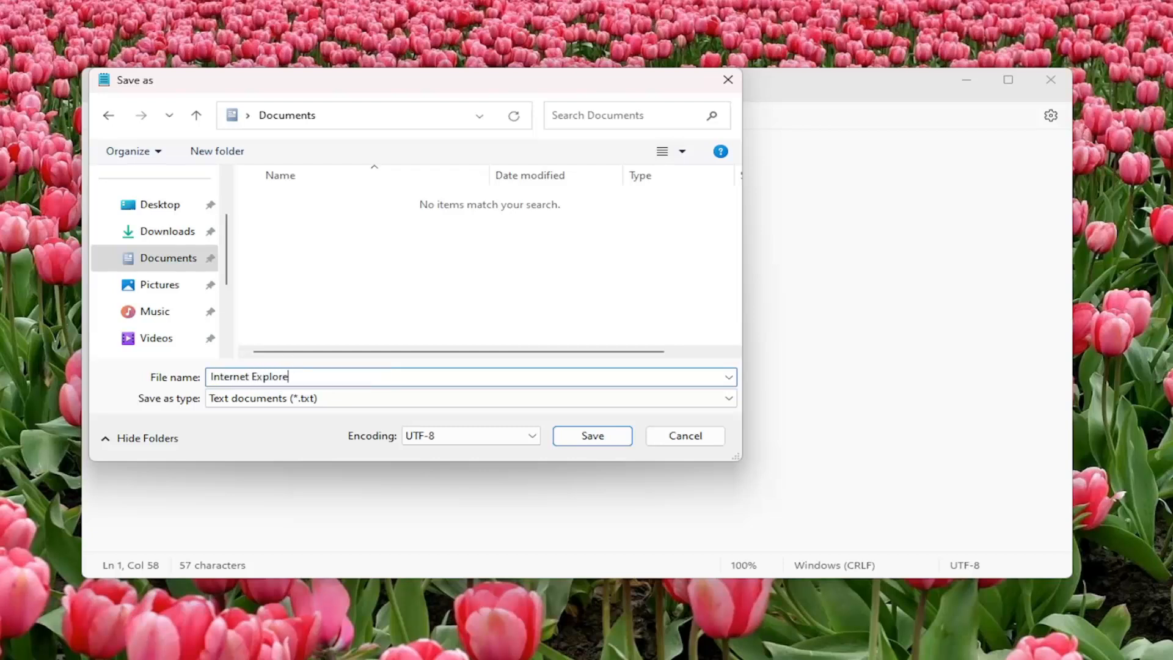
text(r.vbs)
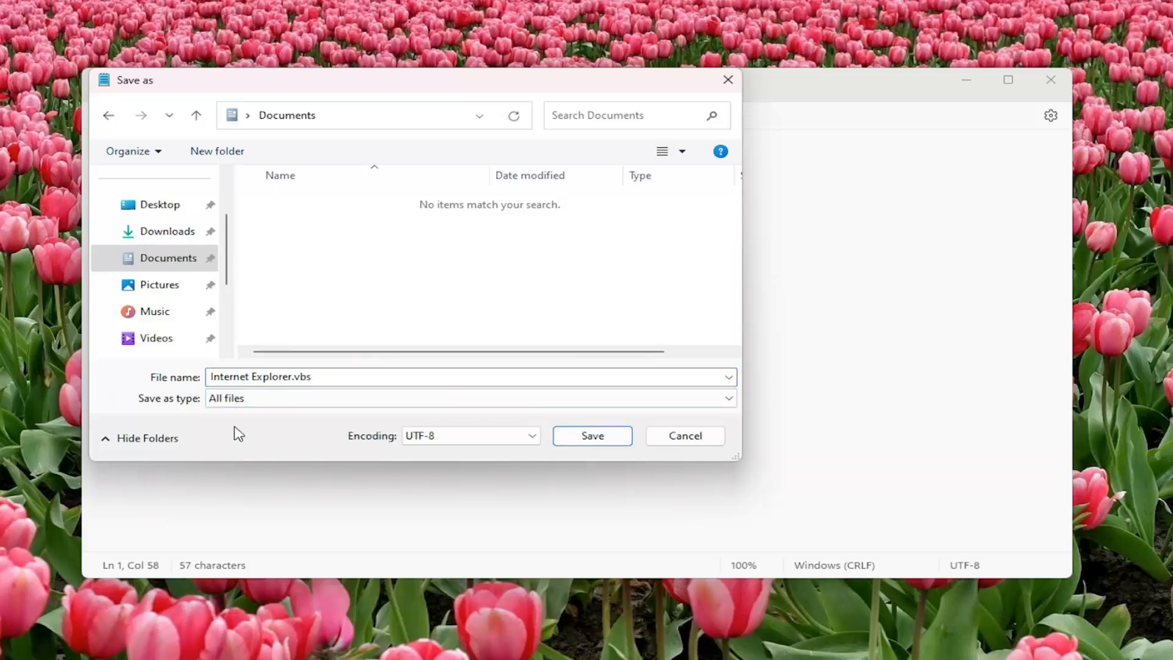
click(590, 435)
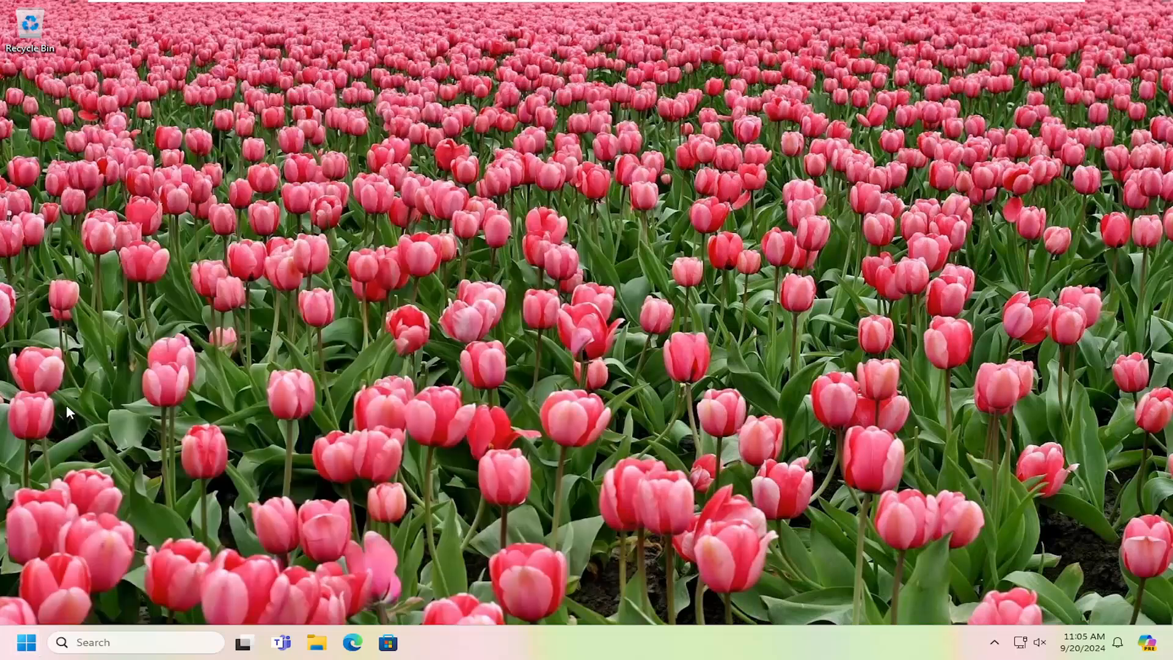
- Open File Explorer on Documents and select the Internet Explorer script file
click(316, 642)
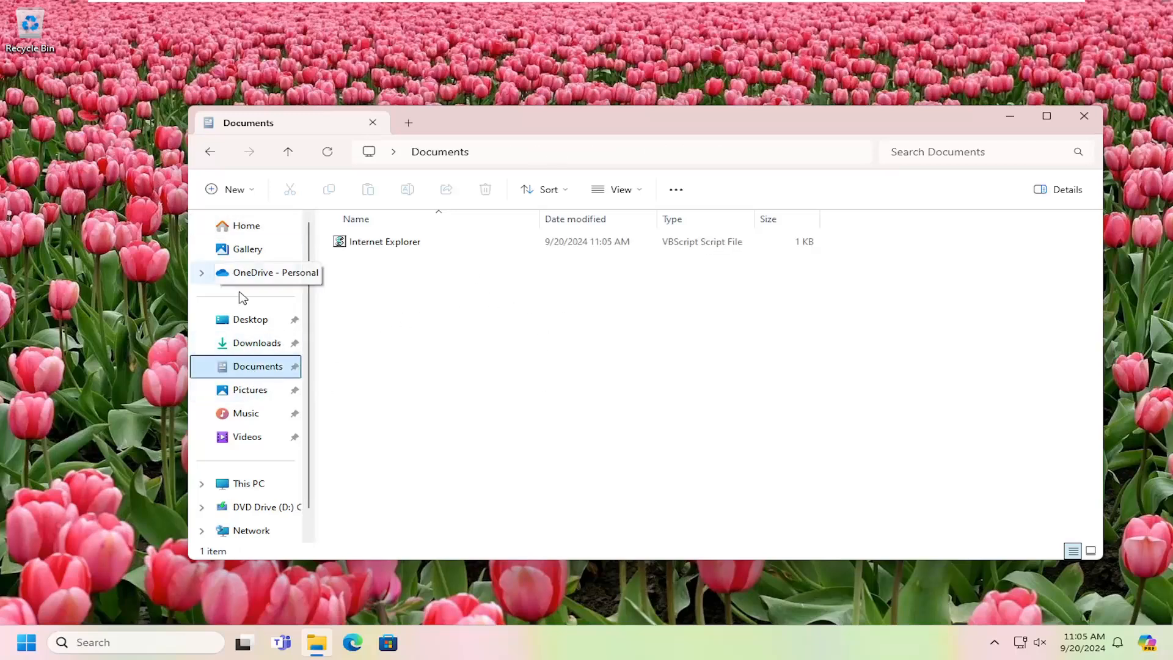
mouse_move(241, 372)
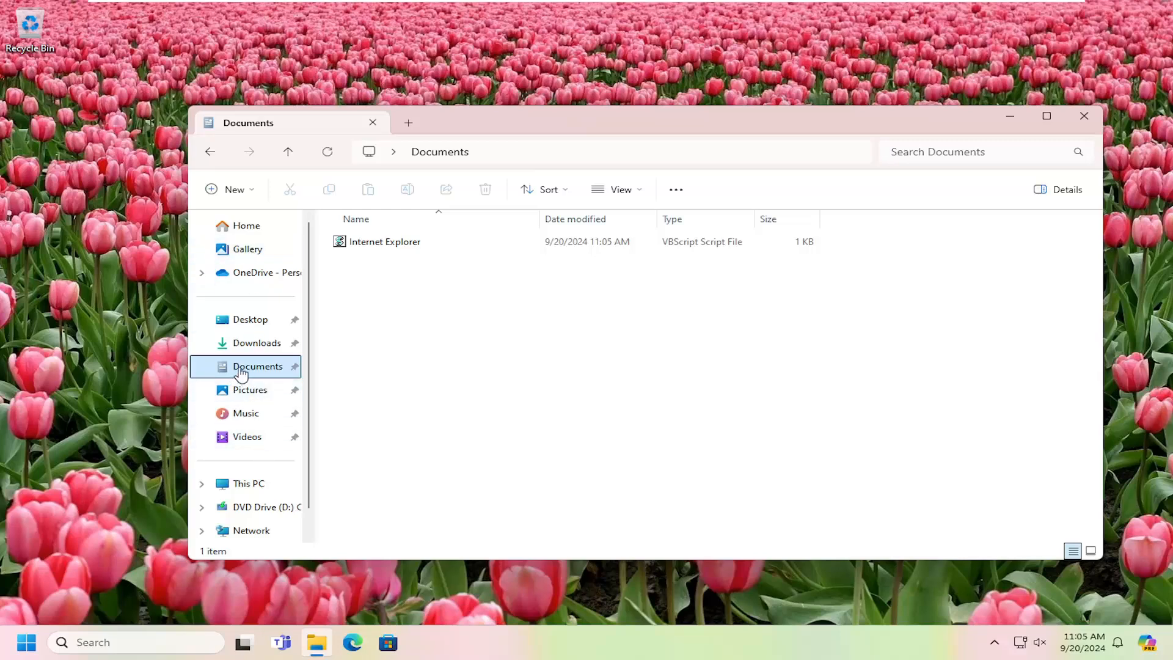
mouse_move(351, 263)
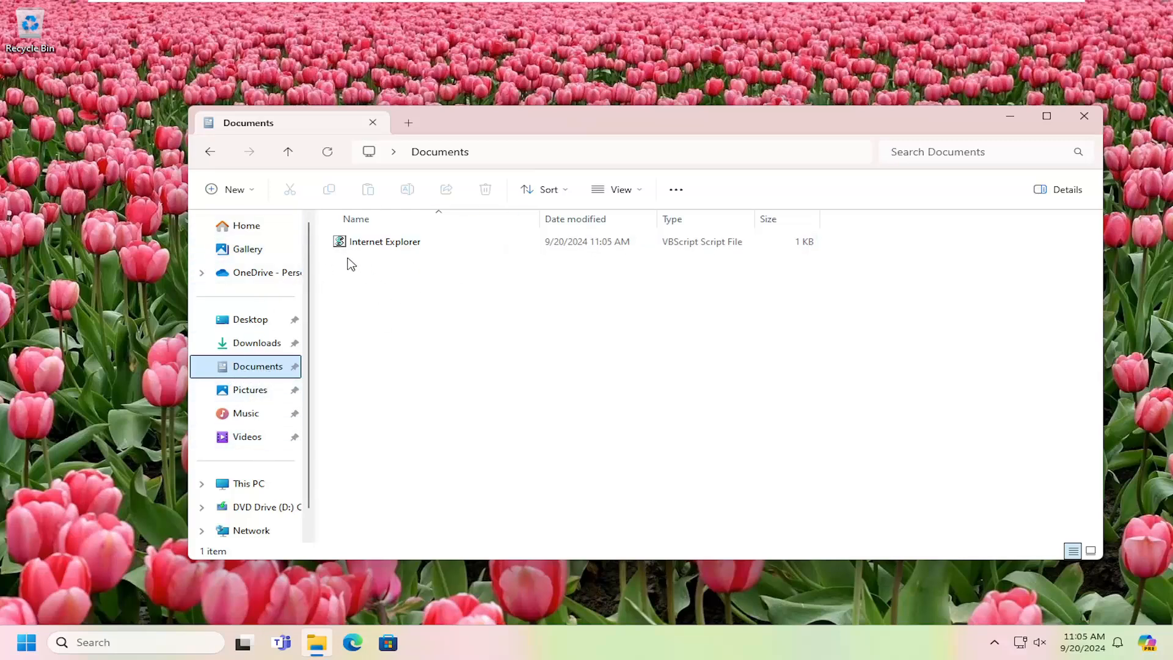
click(384, 240)
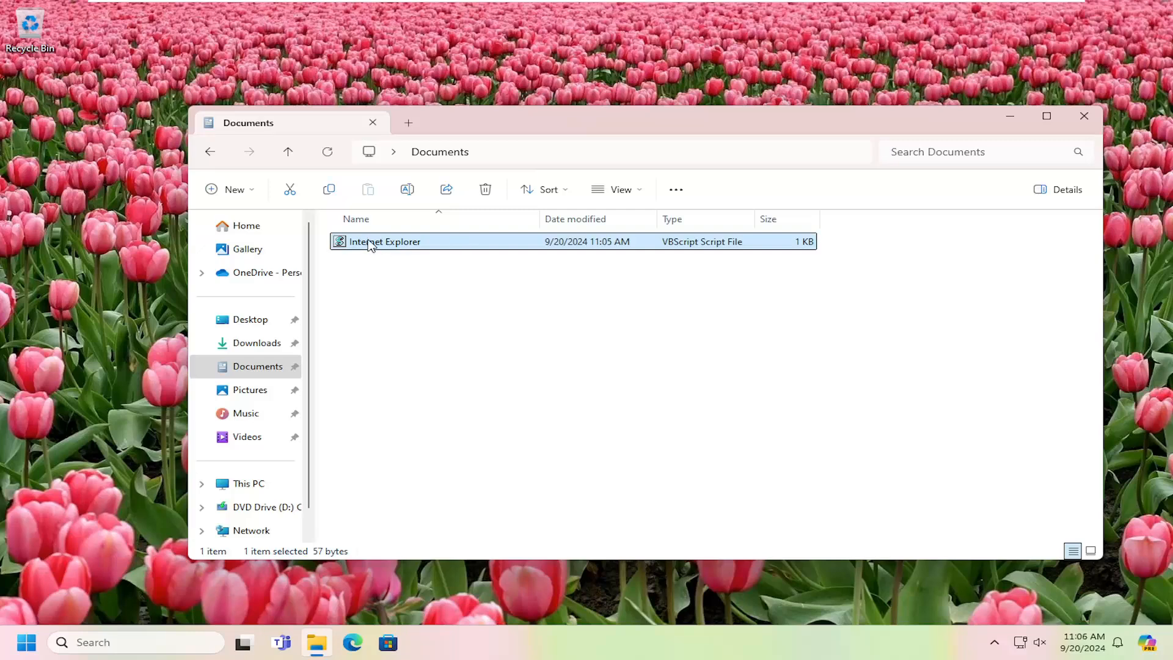
mouse_move(410, 250)
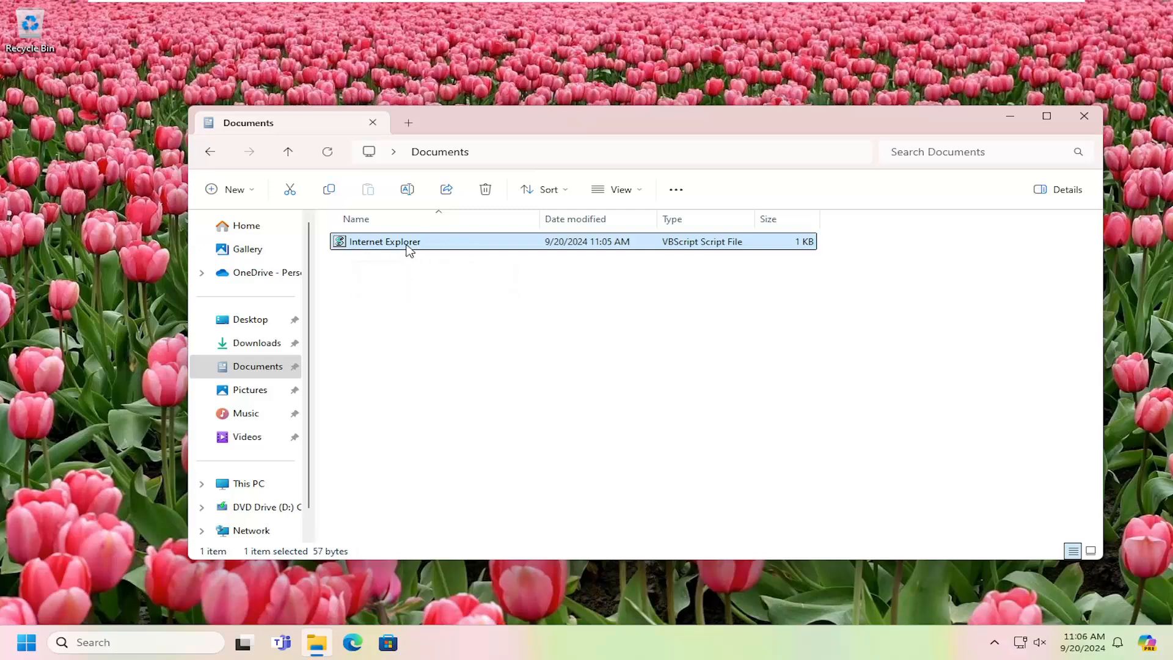
- Create a shortcut to the script, close Documents, and drag it to the desktop centre
right_click(384, 241)
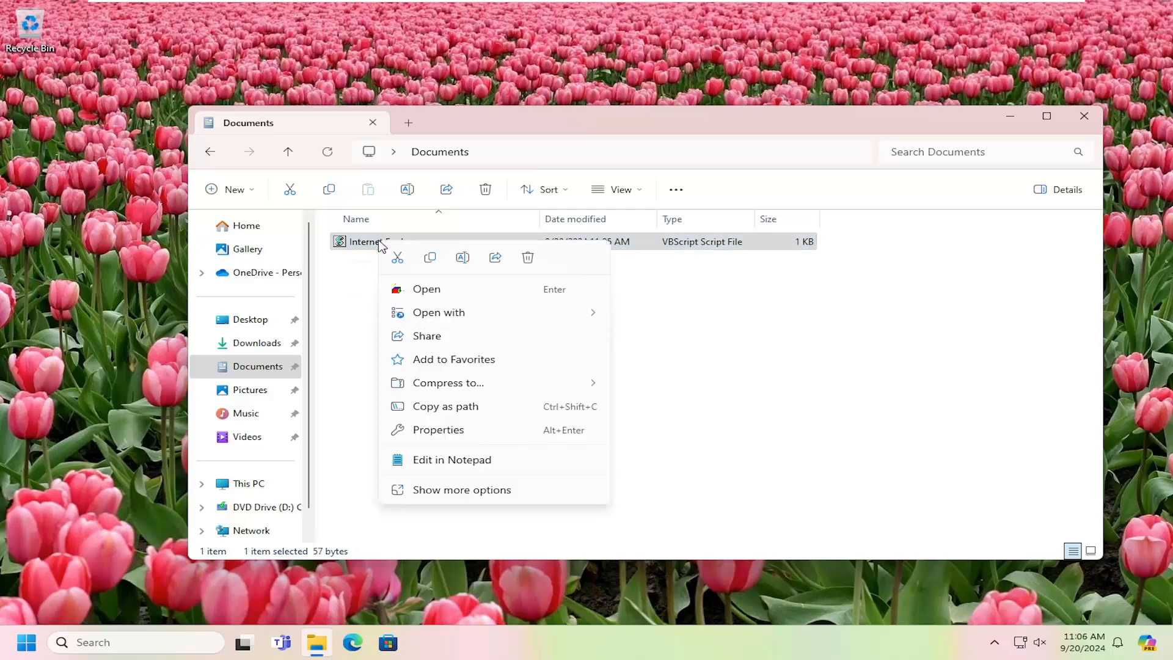
mouse_move(397, 257)
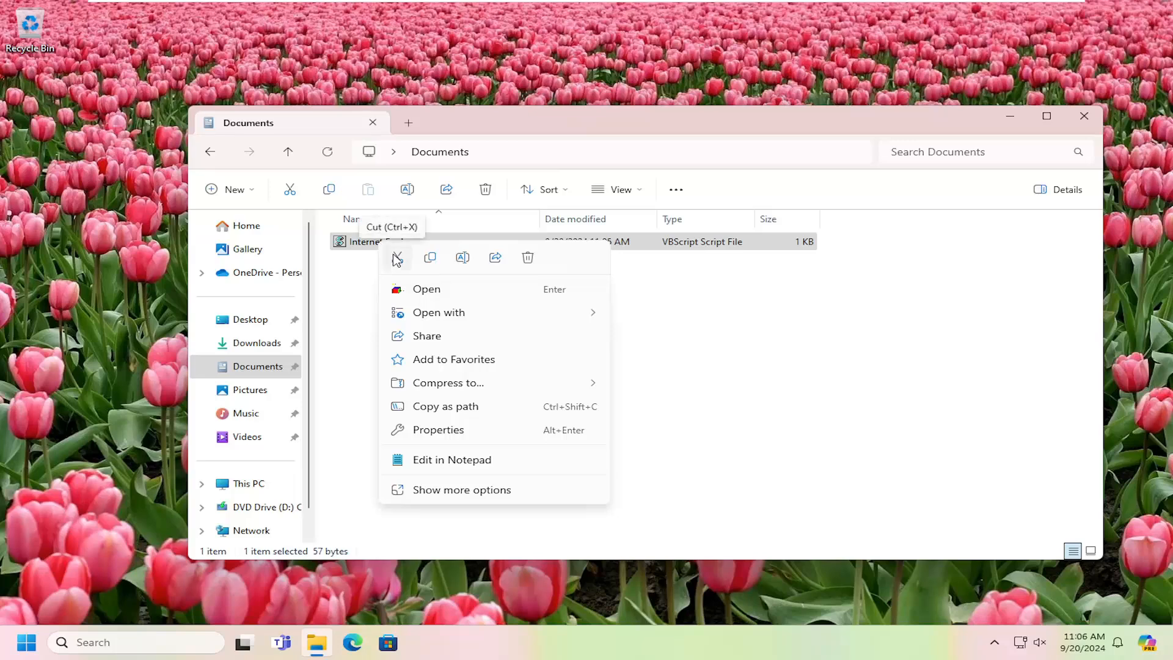
mouse_move(461, 489)
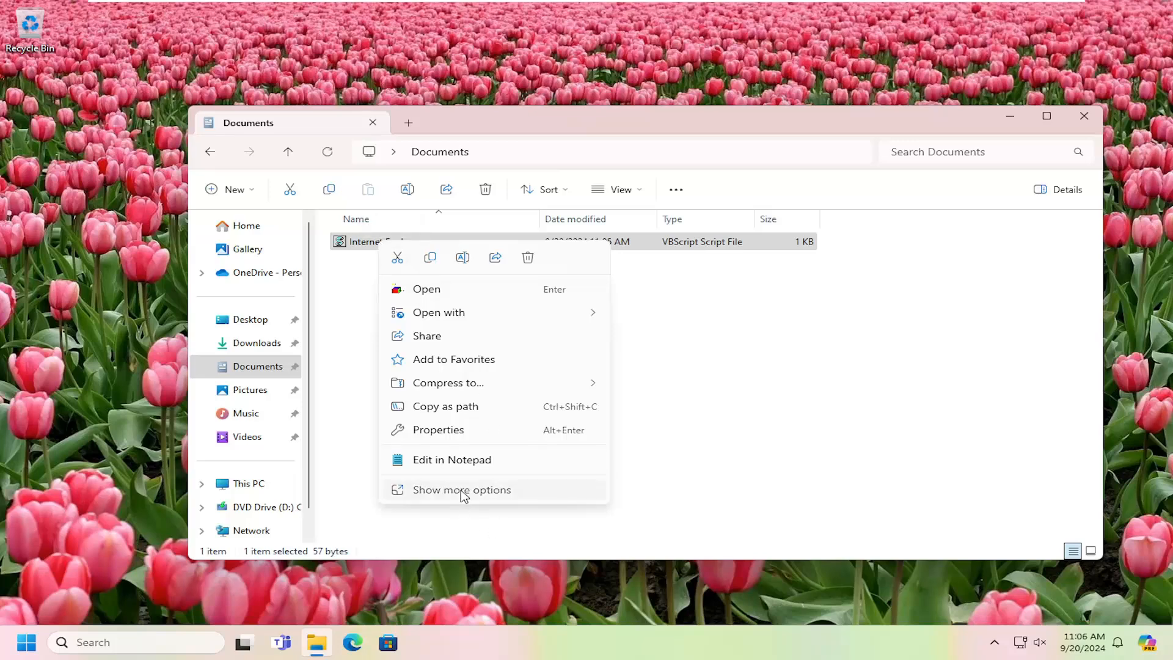
click(462, 490)
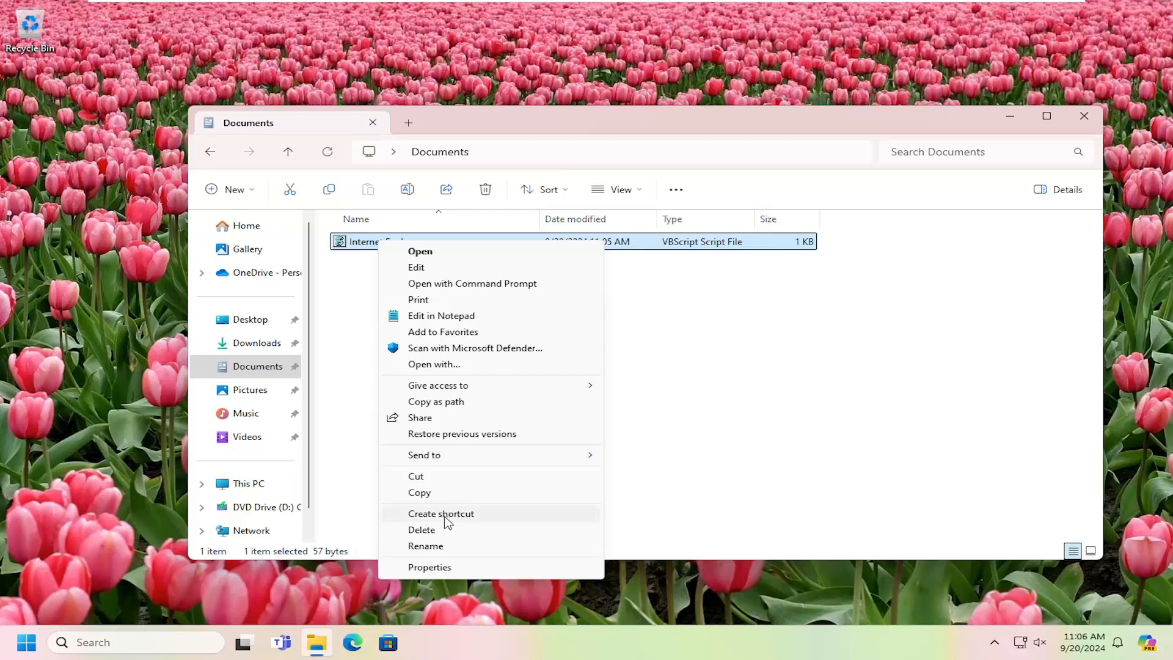
click(440, 513)
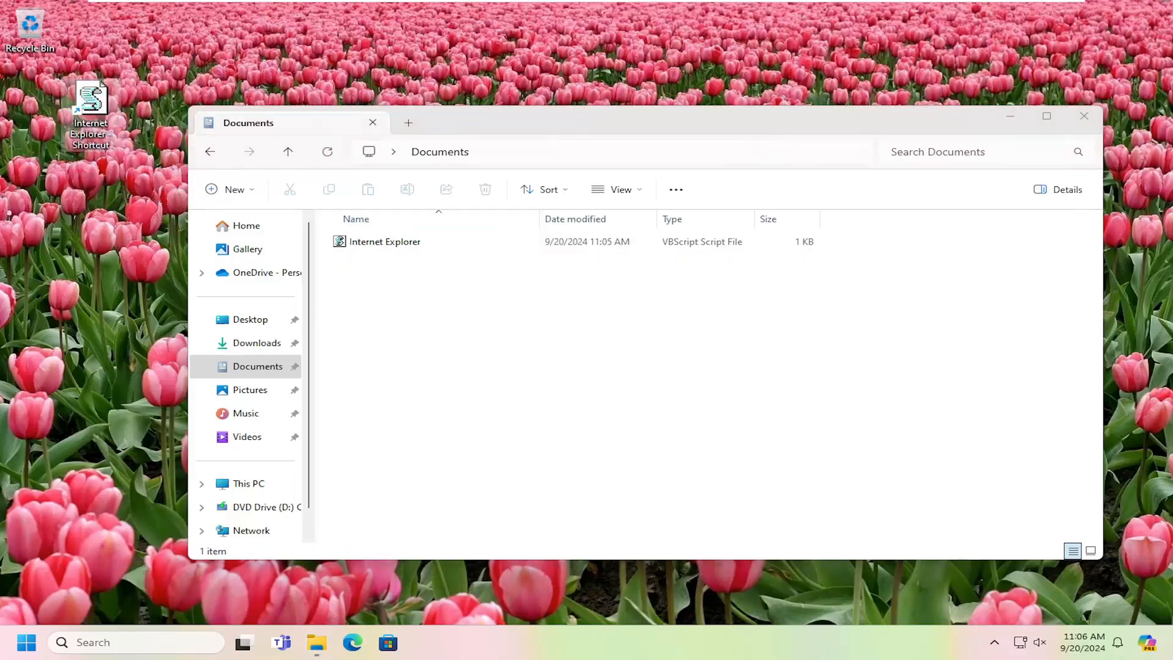
click(1082, 116)
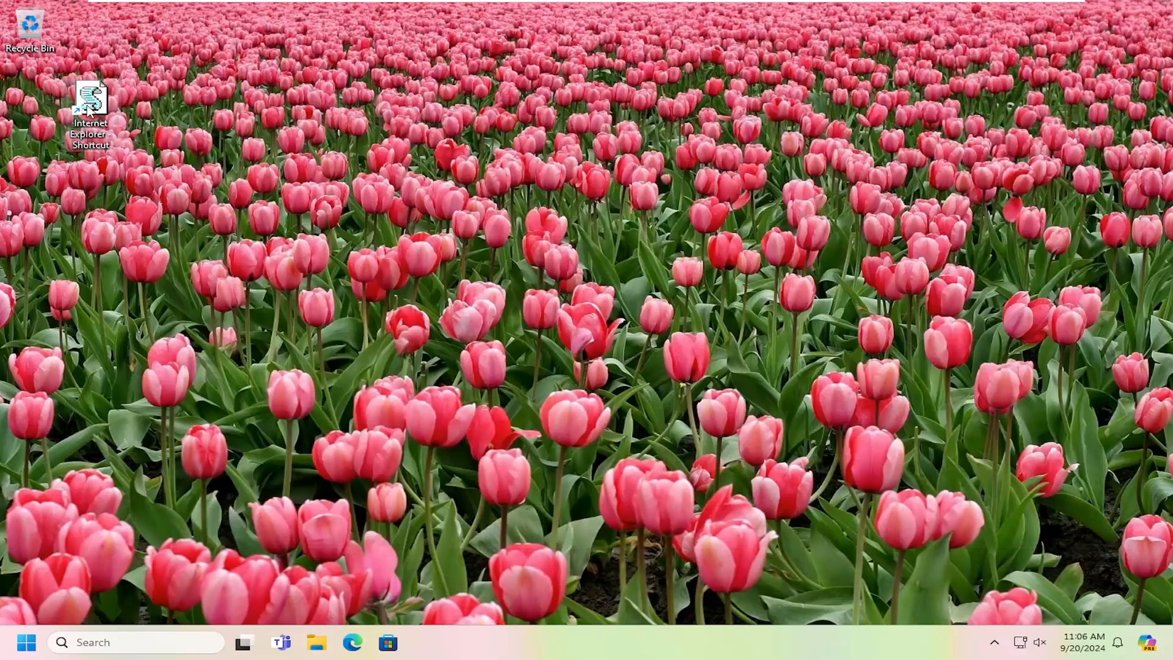
drag(90, 100, 516, 254)
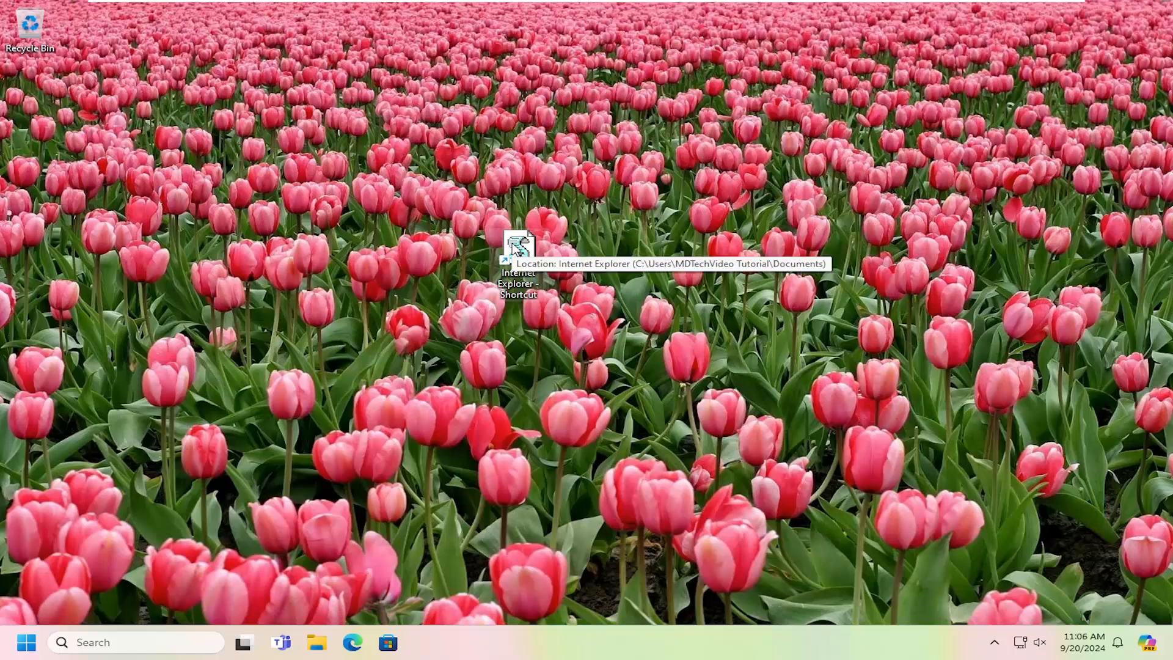
- Change the shortcut's icon to the Internet Explorer icon in its Properties
right_click(518, 254)
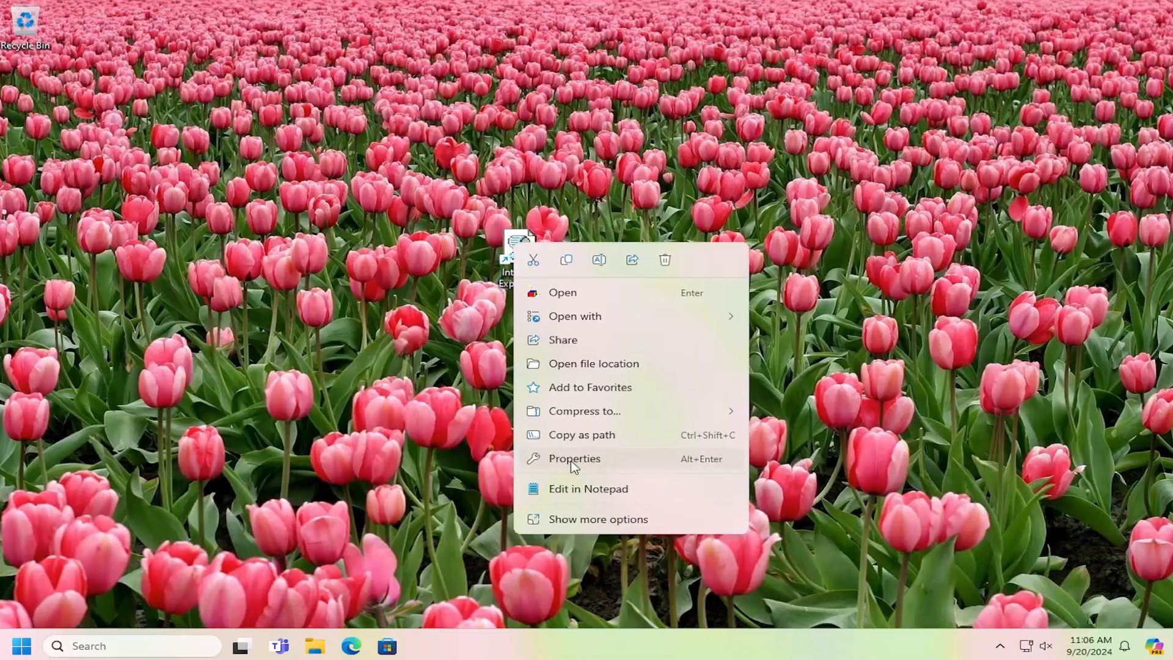
click(573, 458)
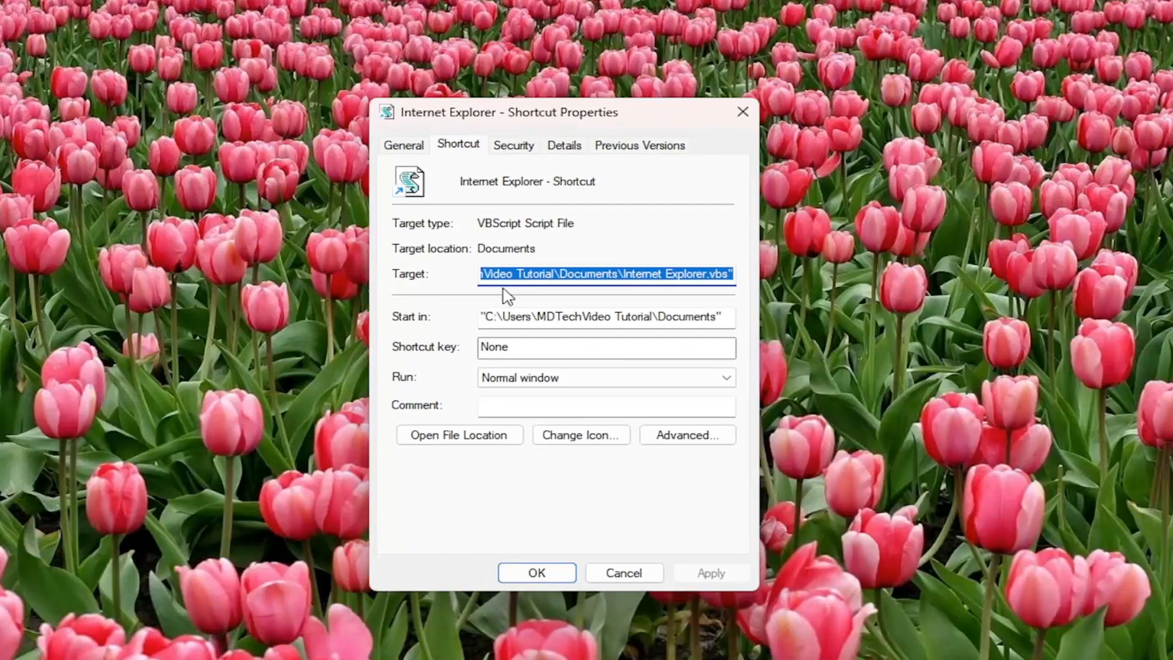
click(580, 434)
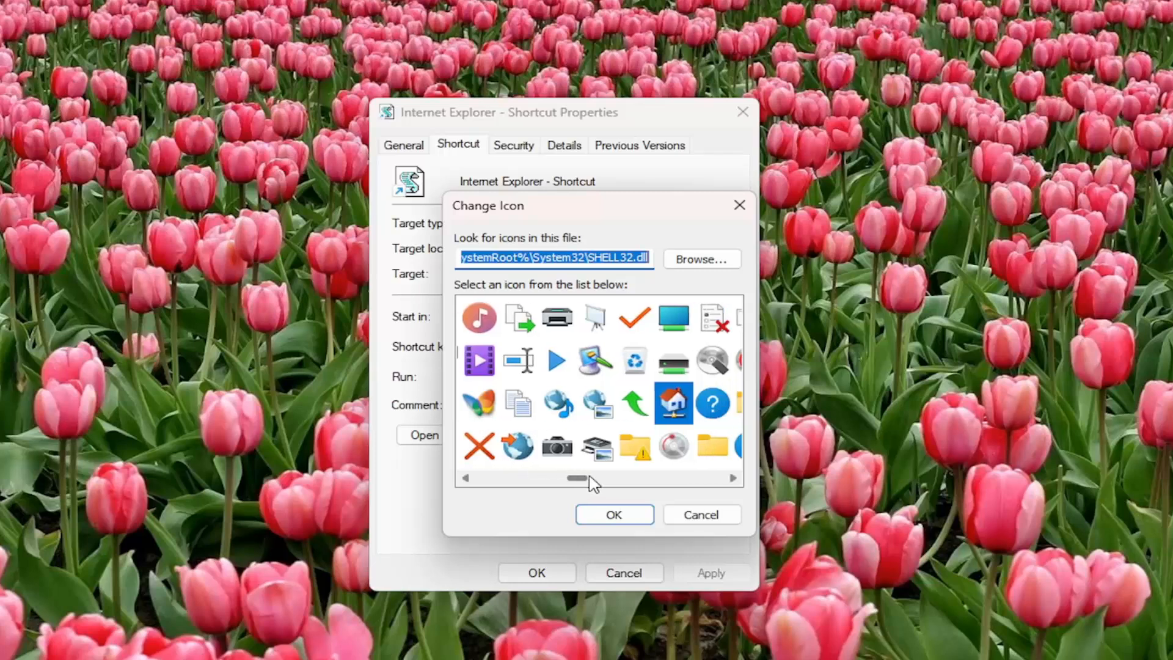
drag(580, 478, 646, 478)
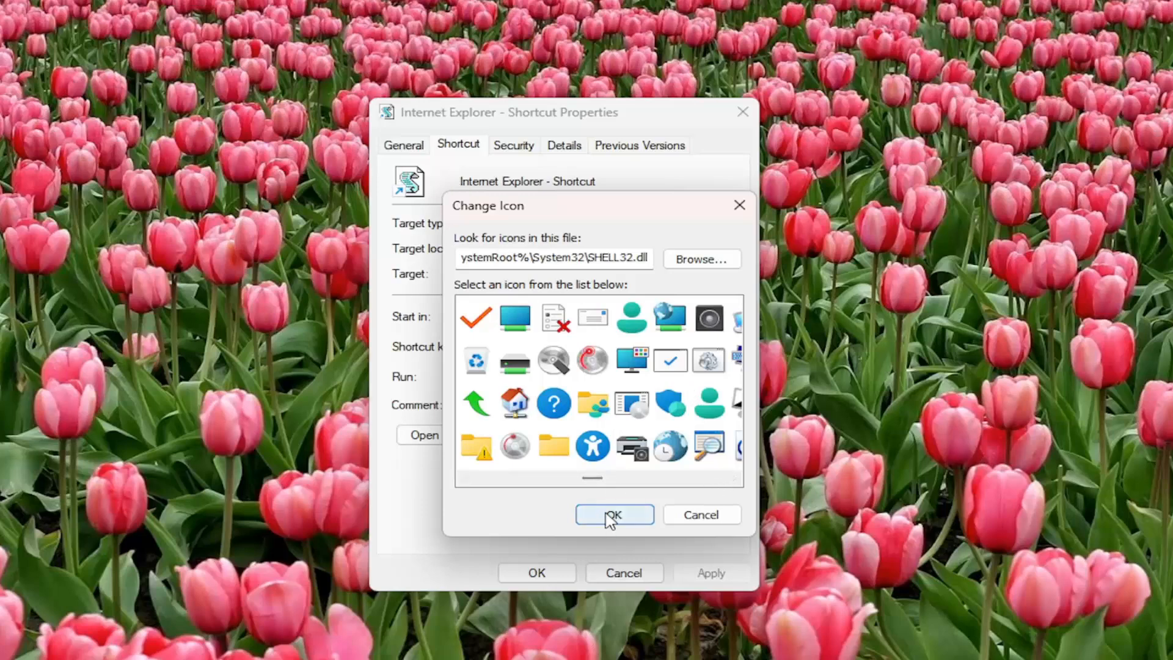
click(613, 515)
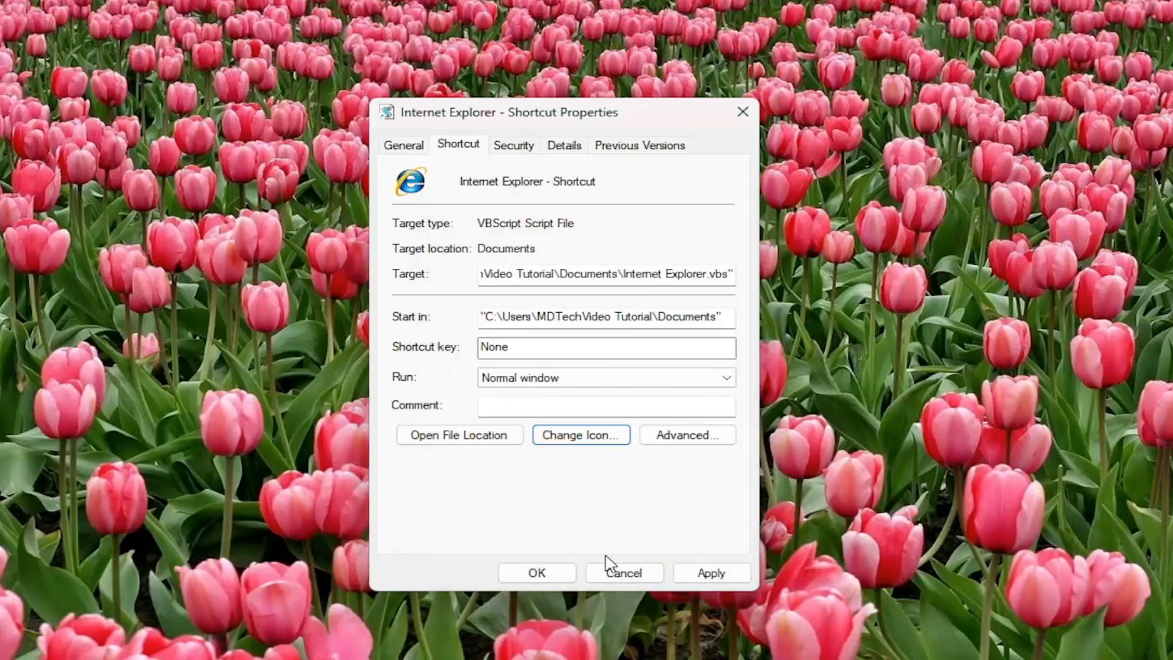
click(623, 573)
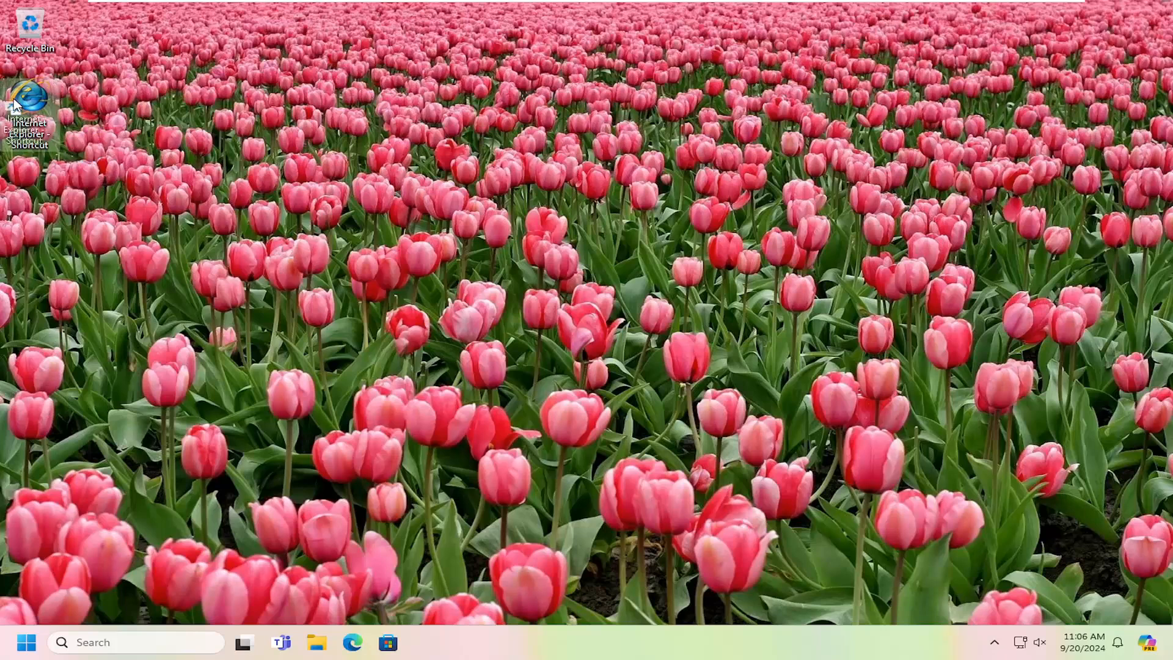
- Launch Internet Explorer from the shortcut, maximize it, load google.com, then close it
double_click(29, 100)
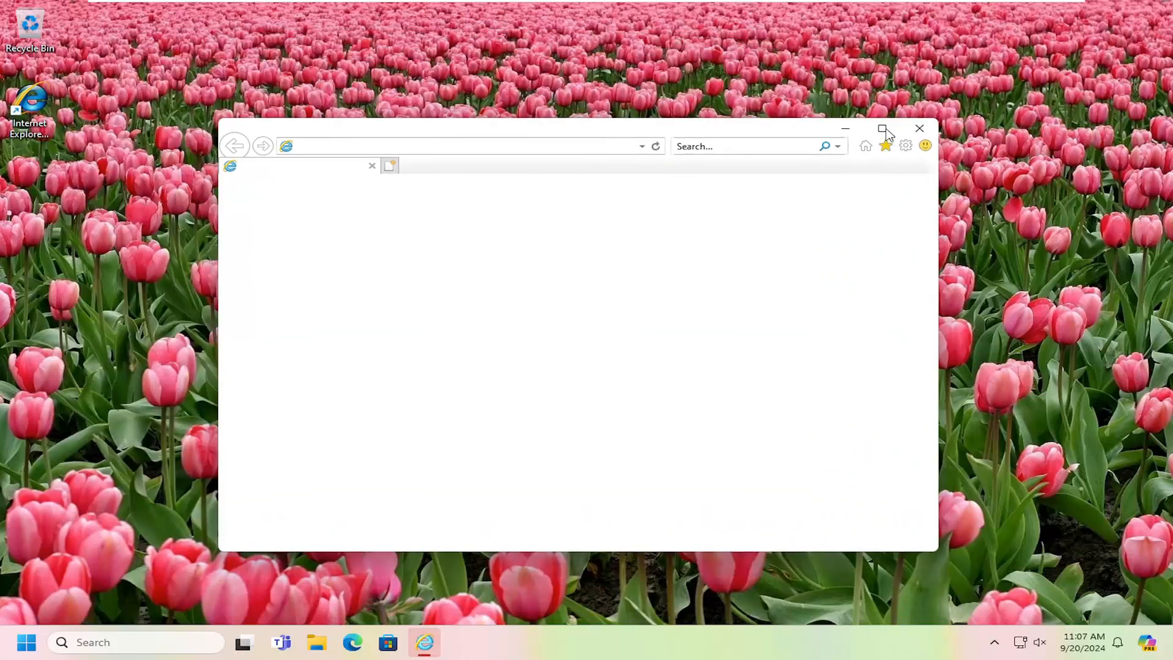
click(883, 129)
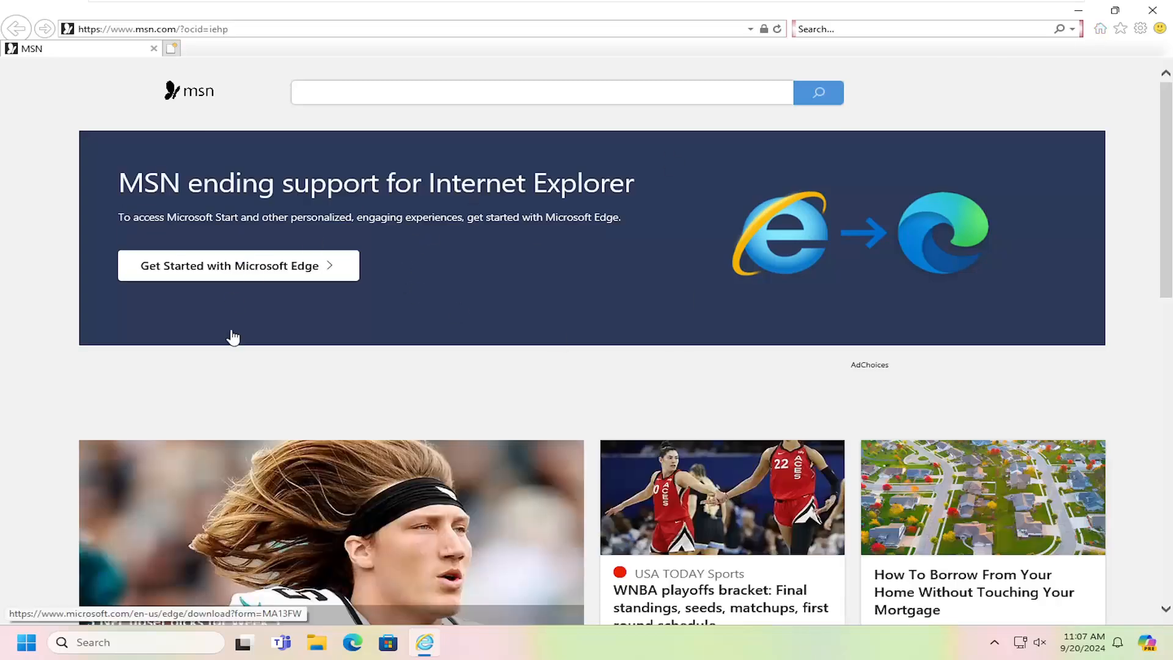
mouse_move(321, 296)
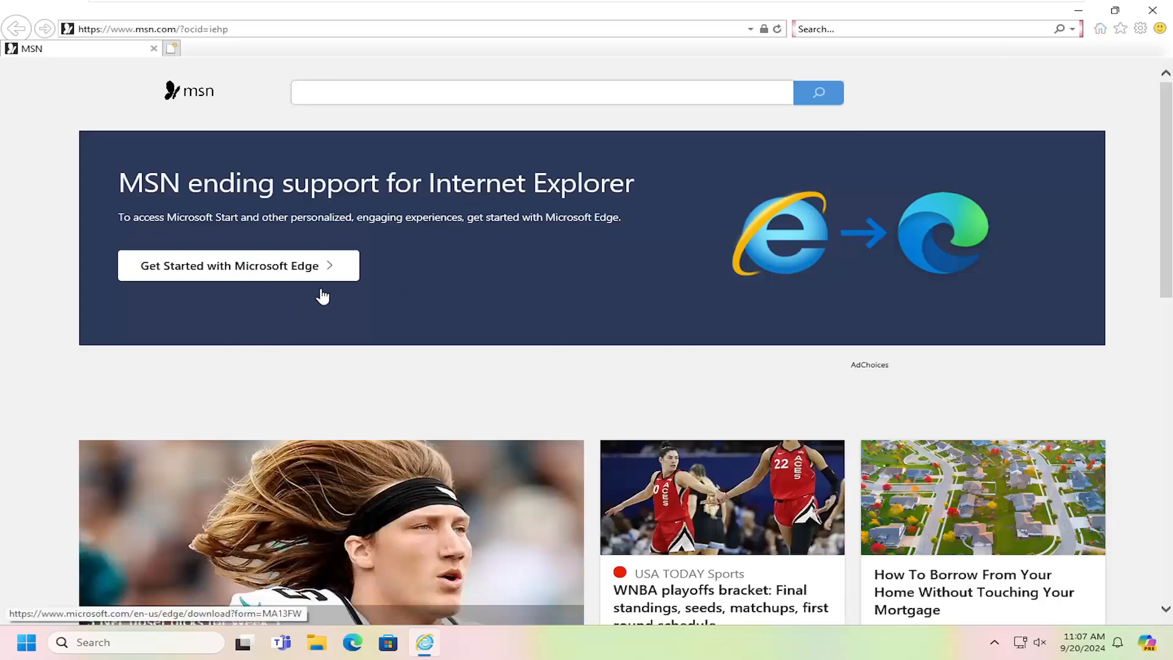
click(150, 28)
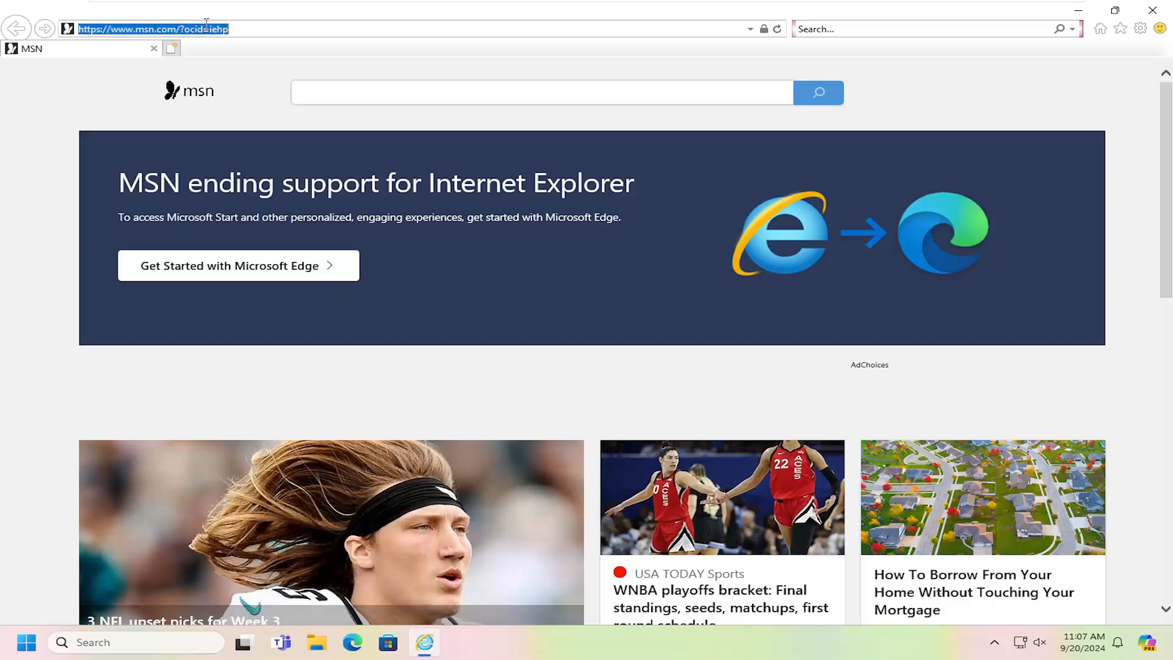
text(google.)
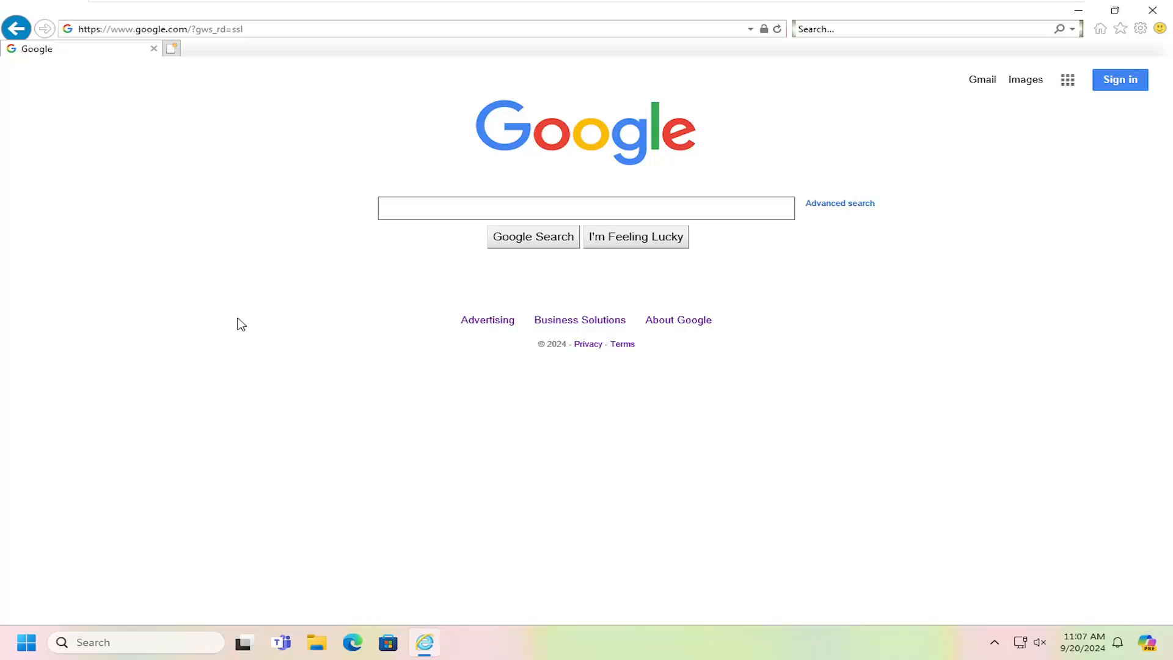
mouse_move(443, 615)
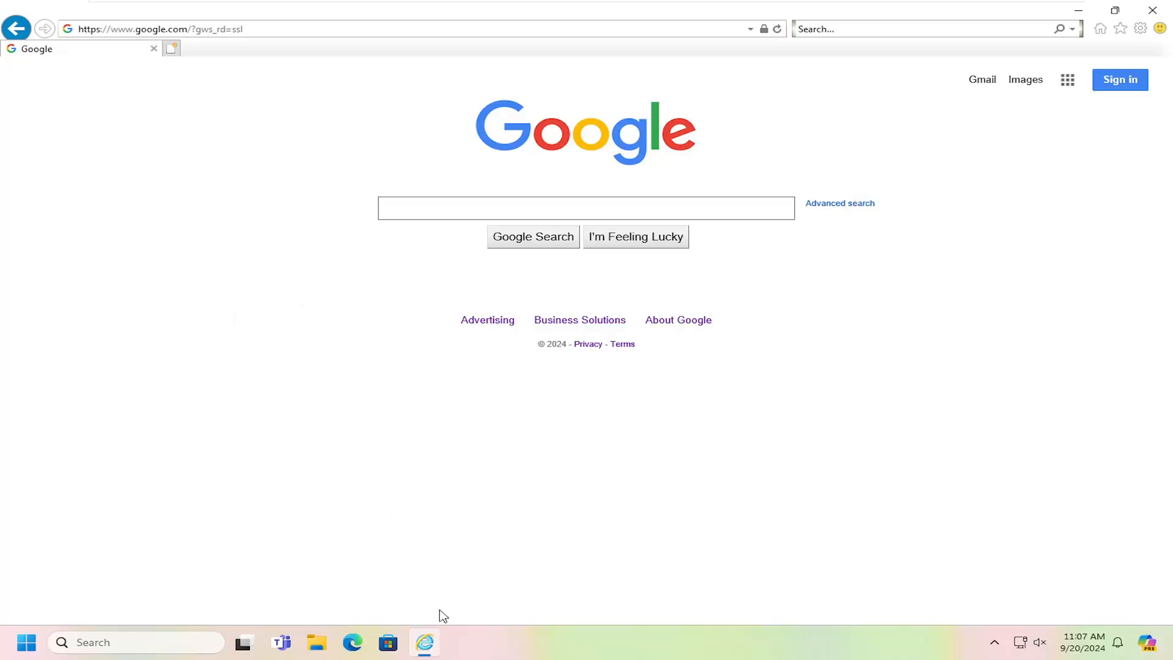
mouse_move(424, 642)
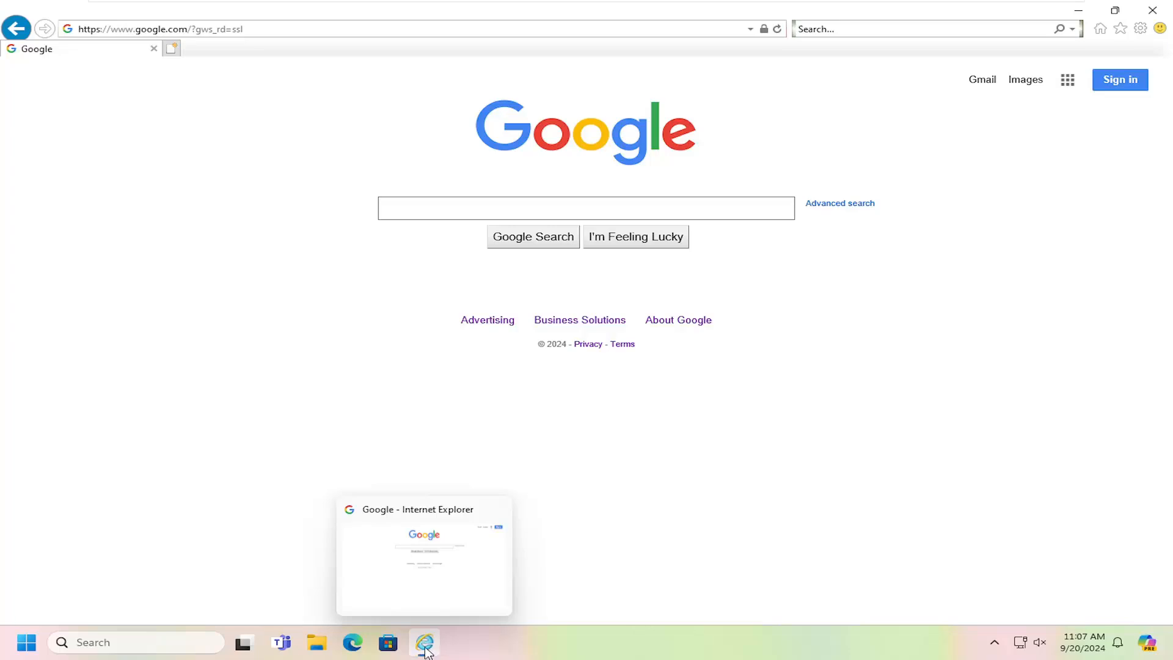
right_click(424, 642)
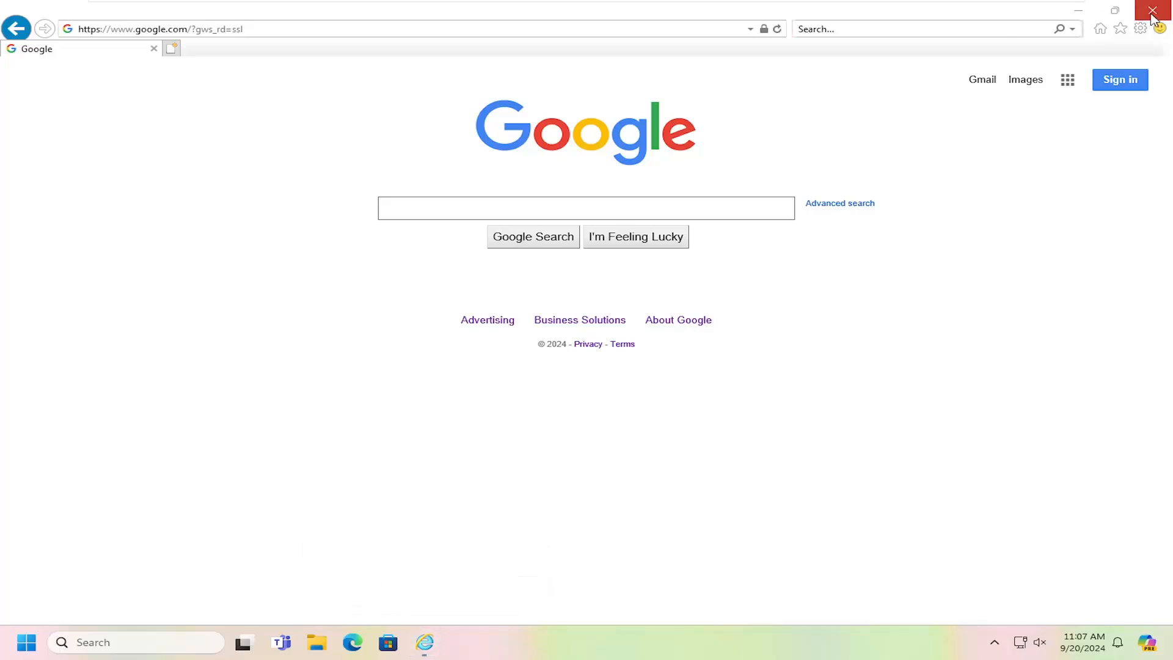
click(1151, 11)
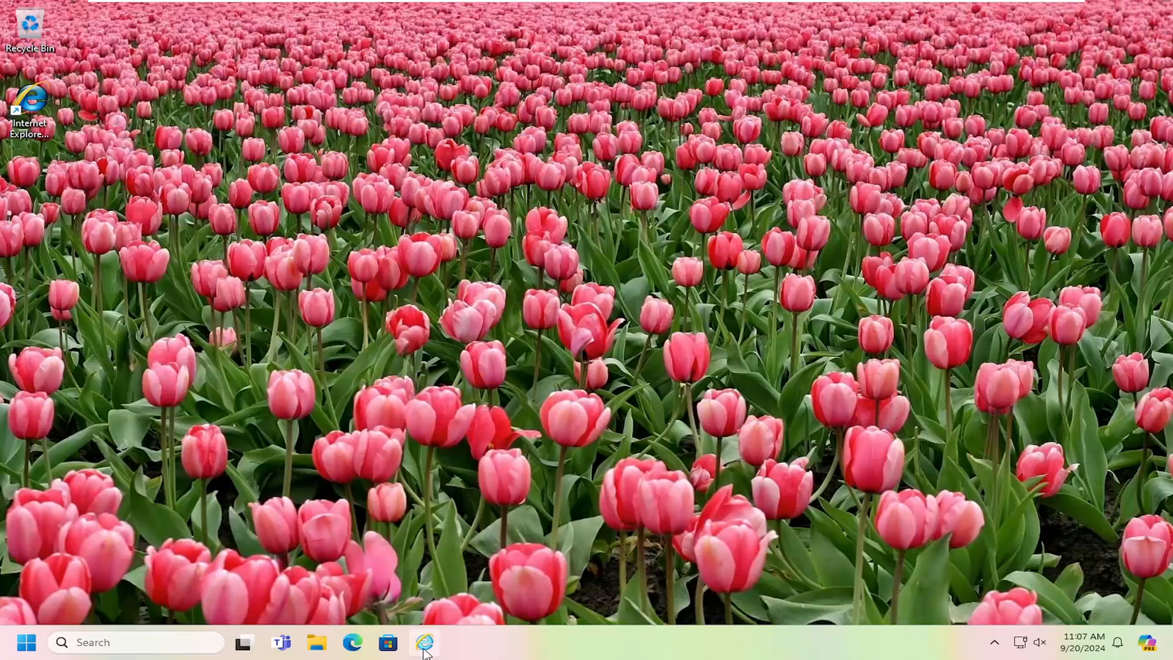
mouse_move(422, 642)
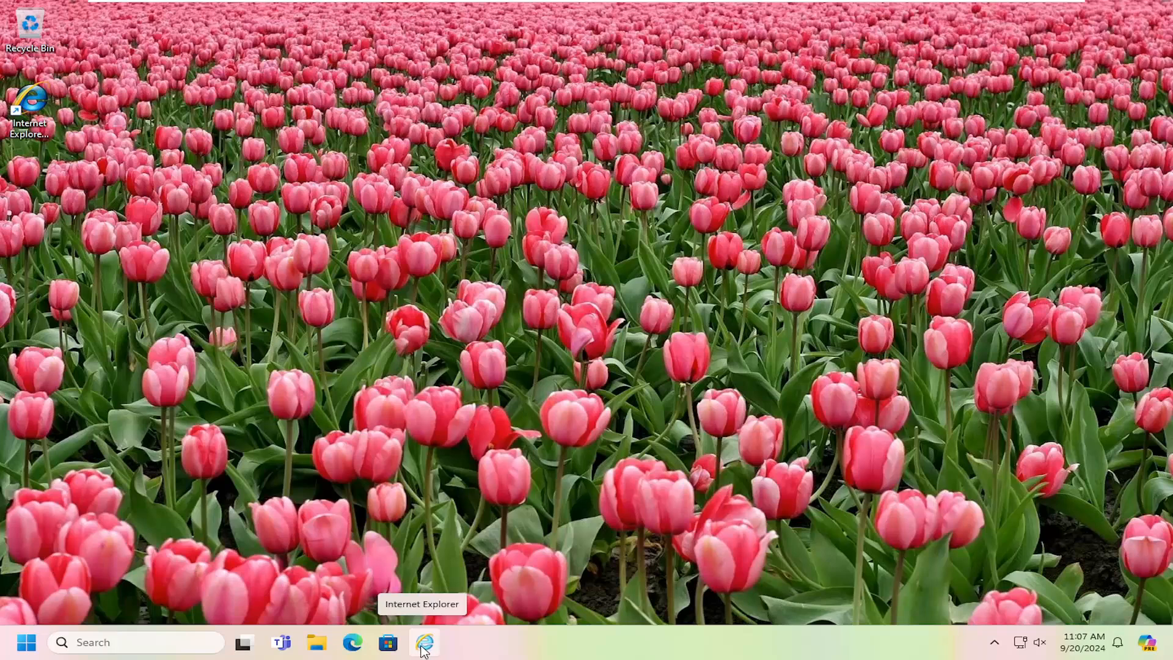
click(422, 642)
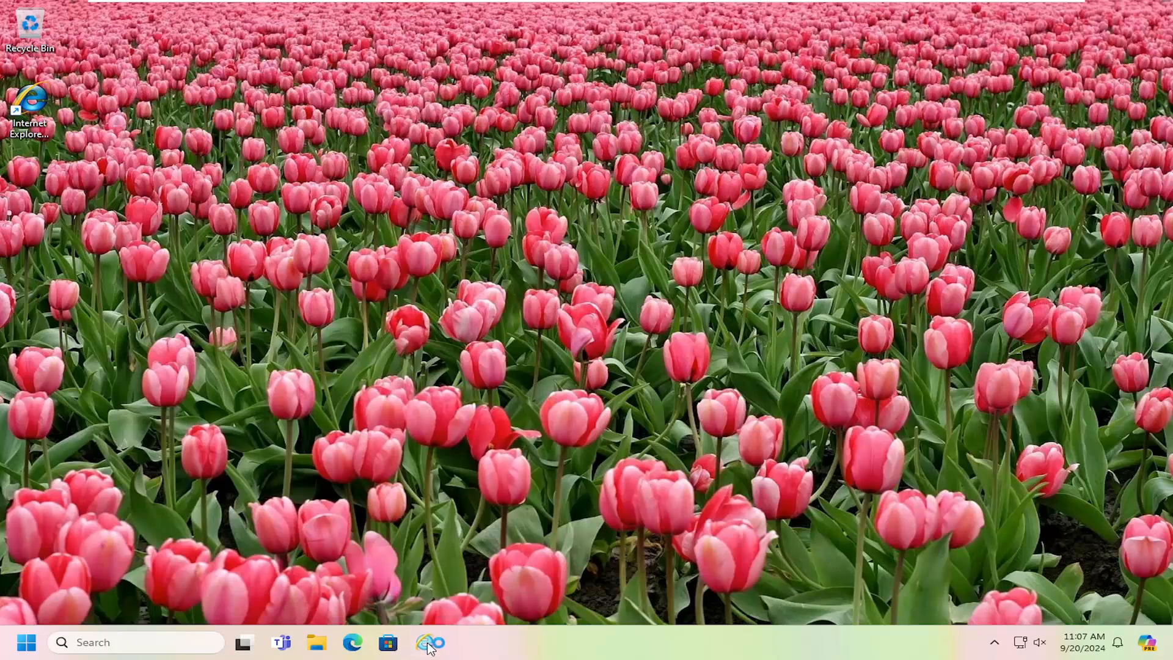
click(430, 642)
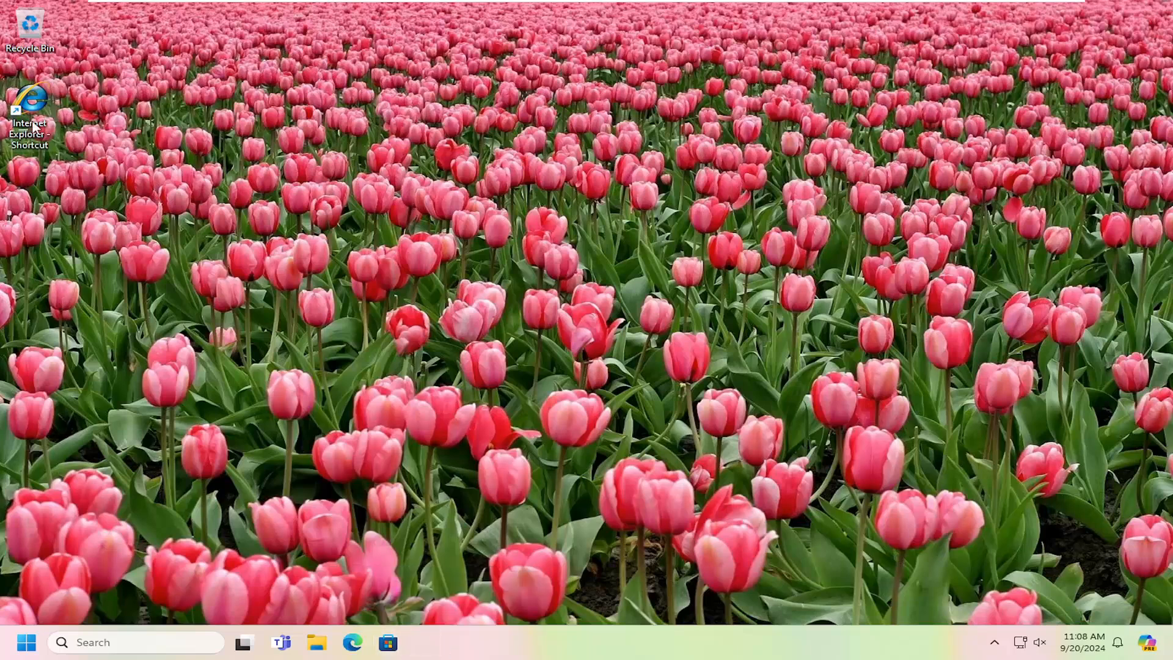
- Relaunch Internet Explorer maximized, then view Windows About details showing version 23H2
double_click(29, 101)
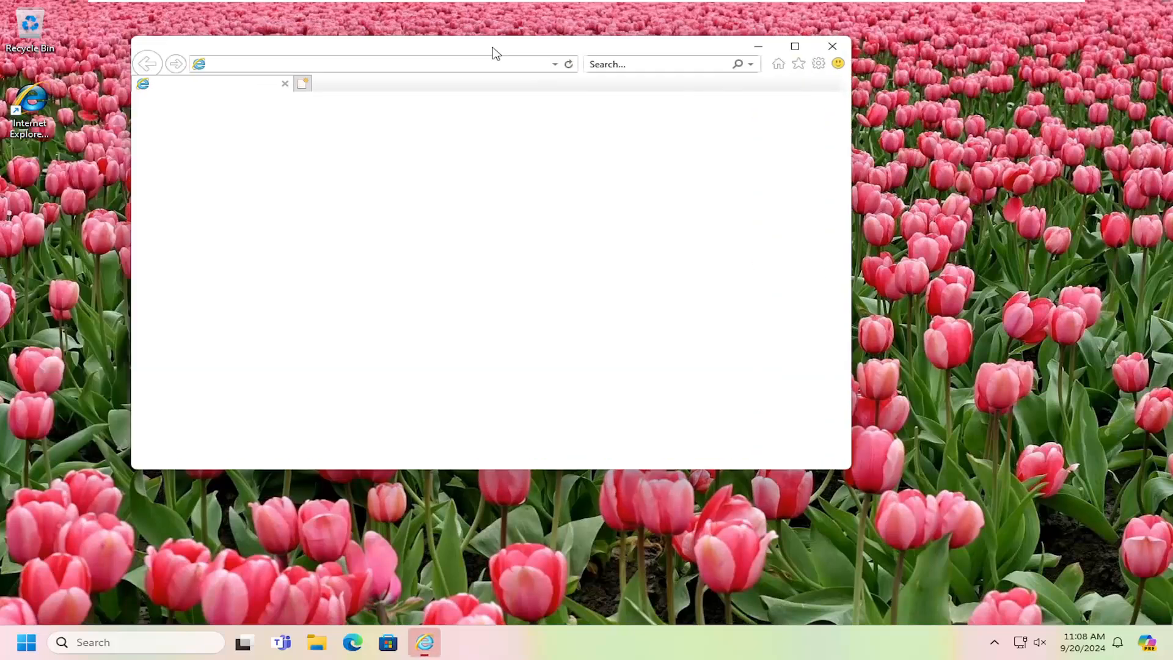
click(817, 63)
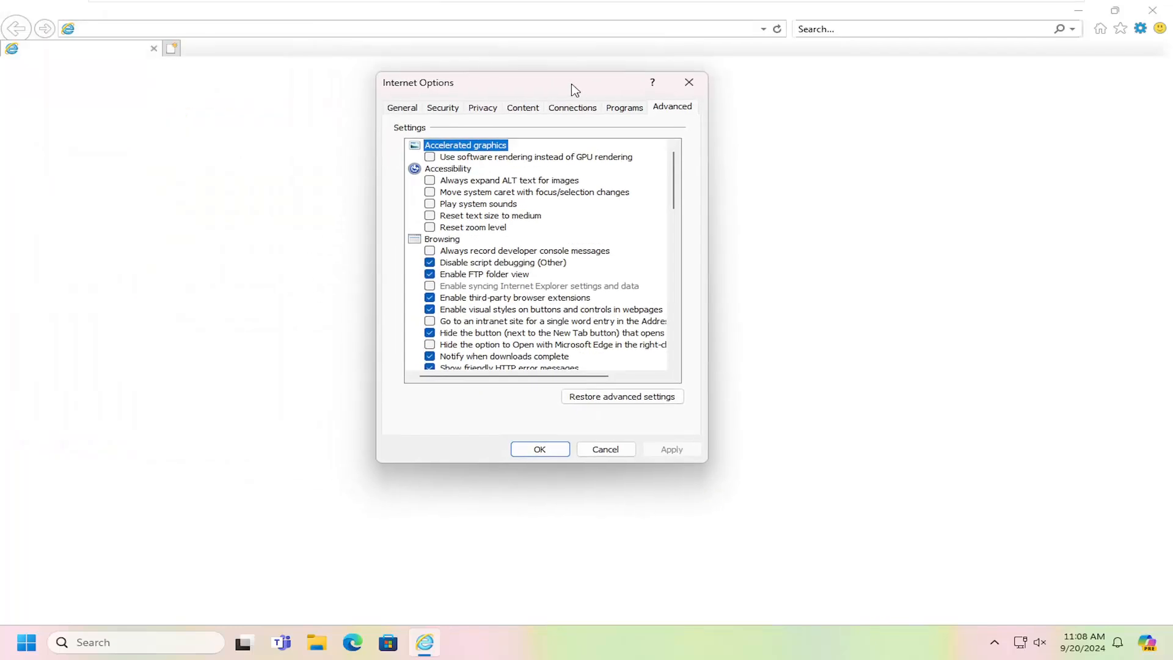
click(24, 642)
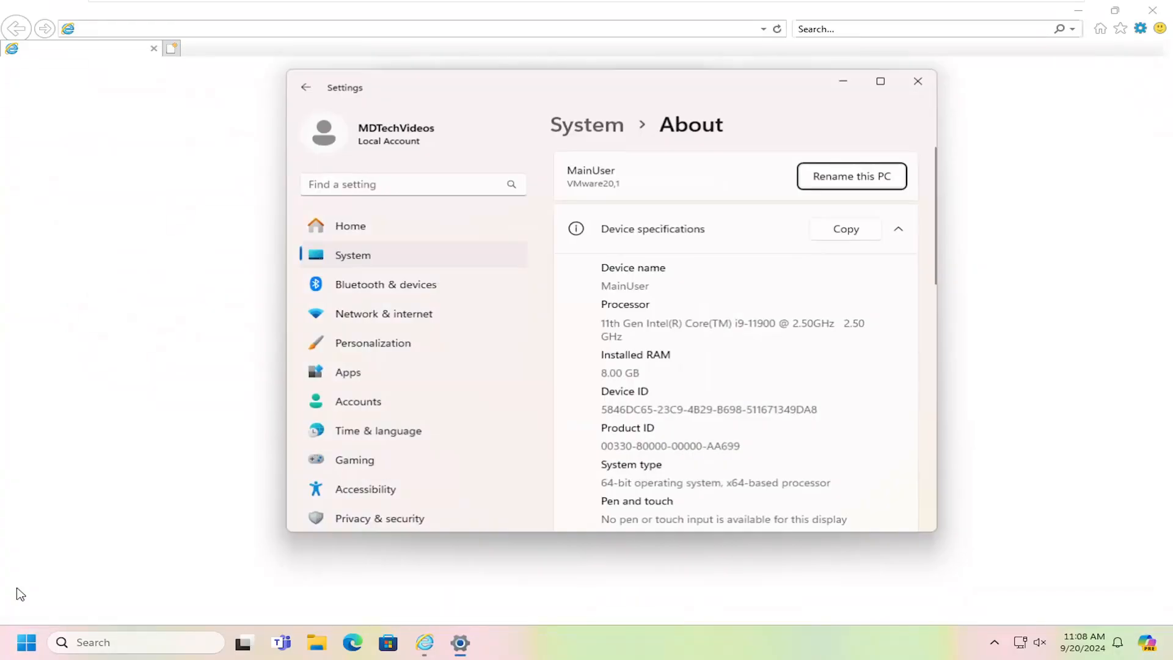
scroll(down, 3)
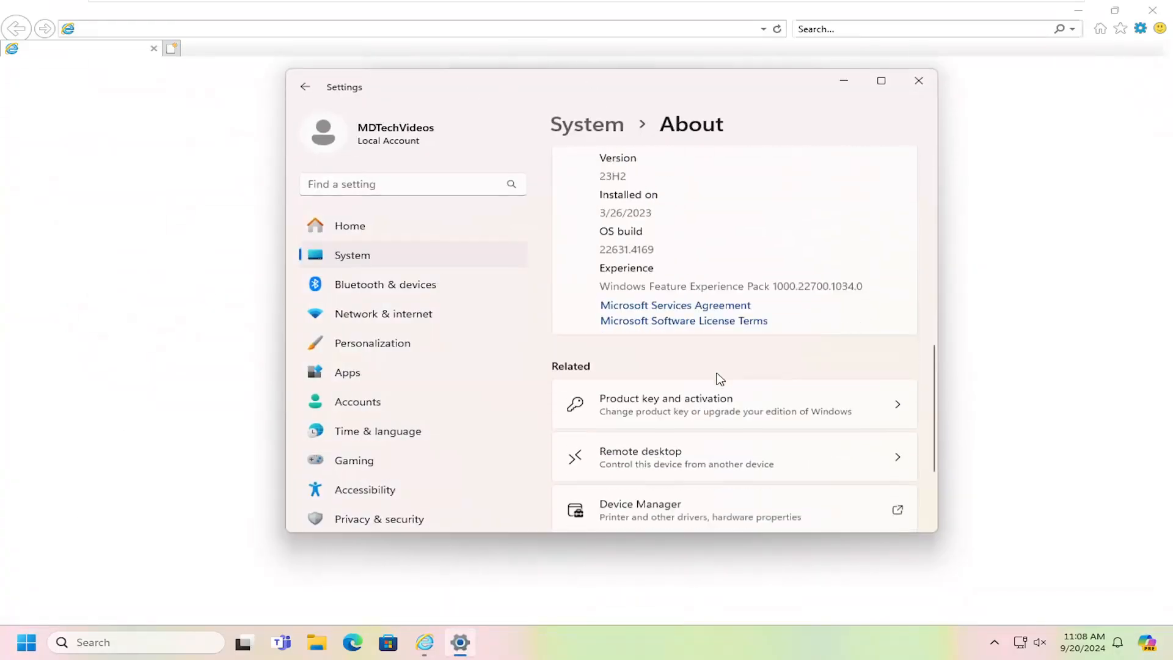